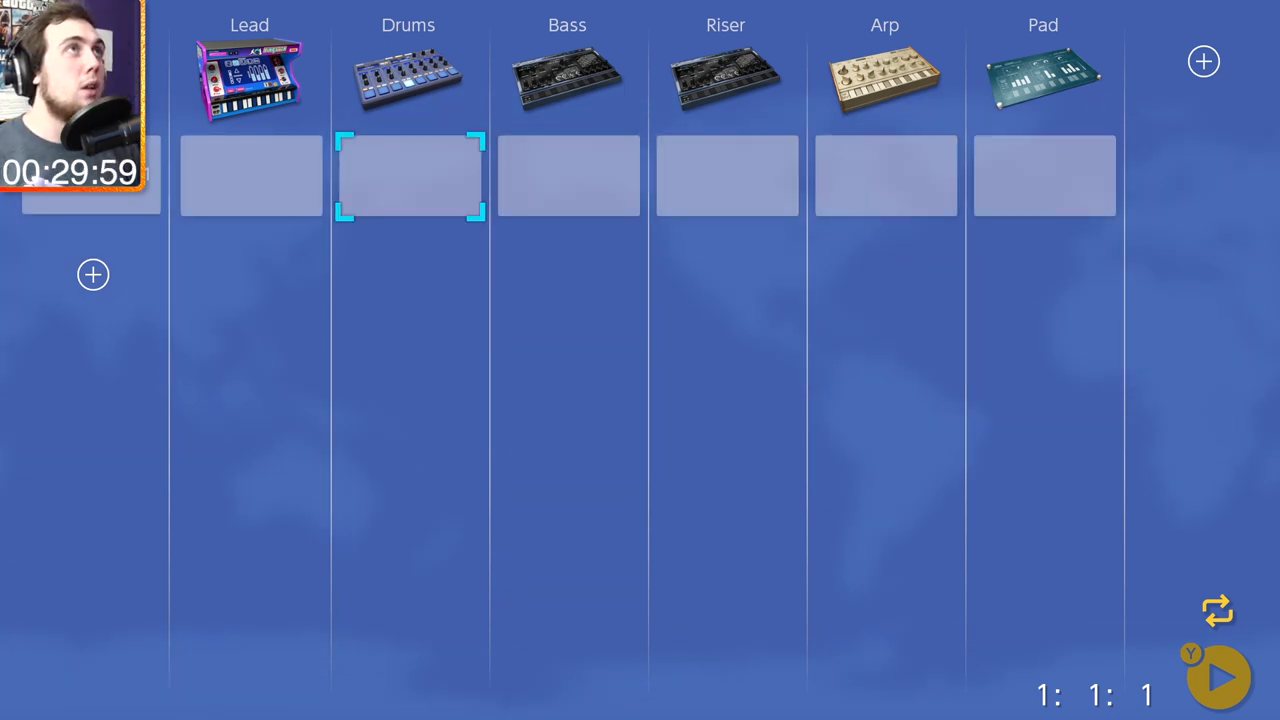
# Step: Program a beat in Scene 1's Drums clip and enter a bassline in its Bass clip
pyautogui.doubleClick(407, 176)
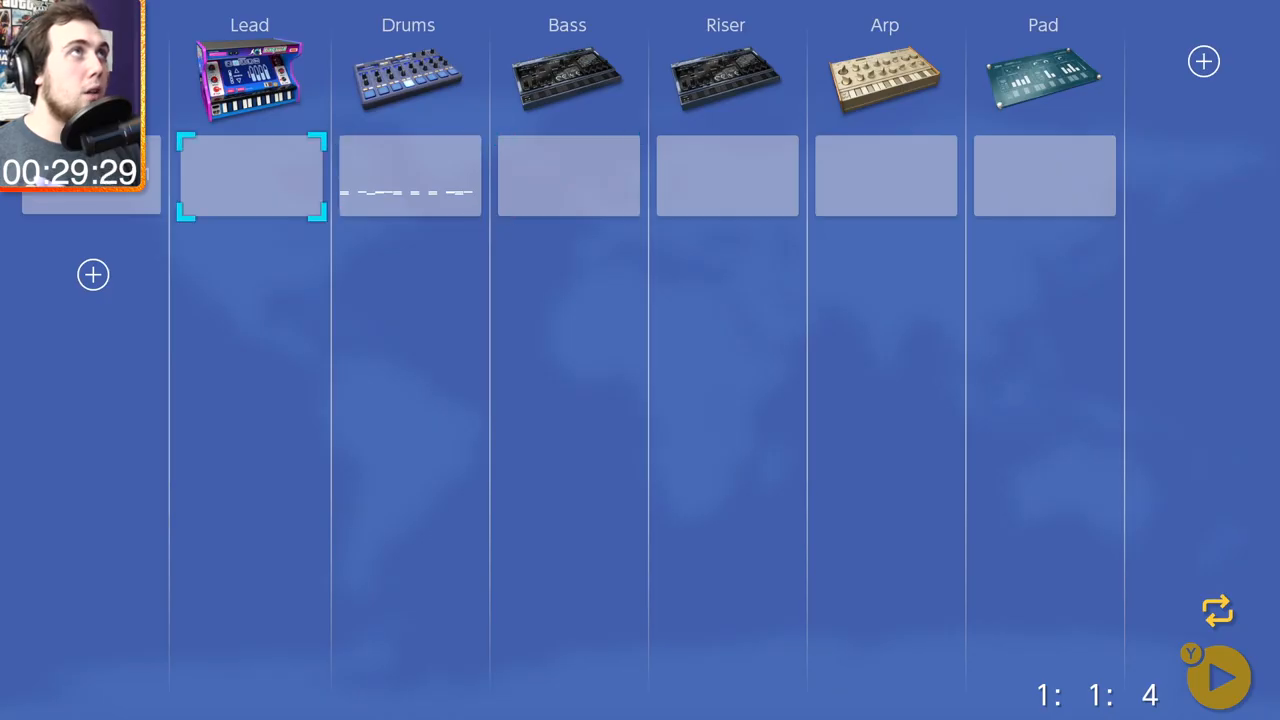
pyautogui.click(885, 176)
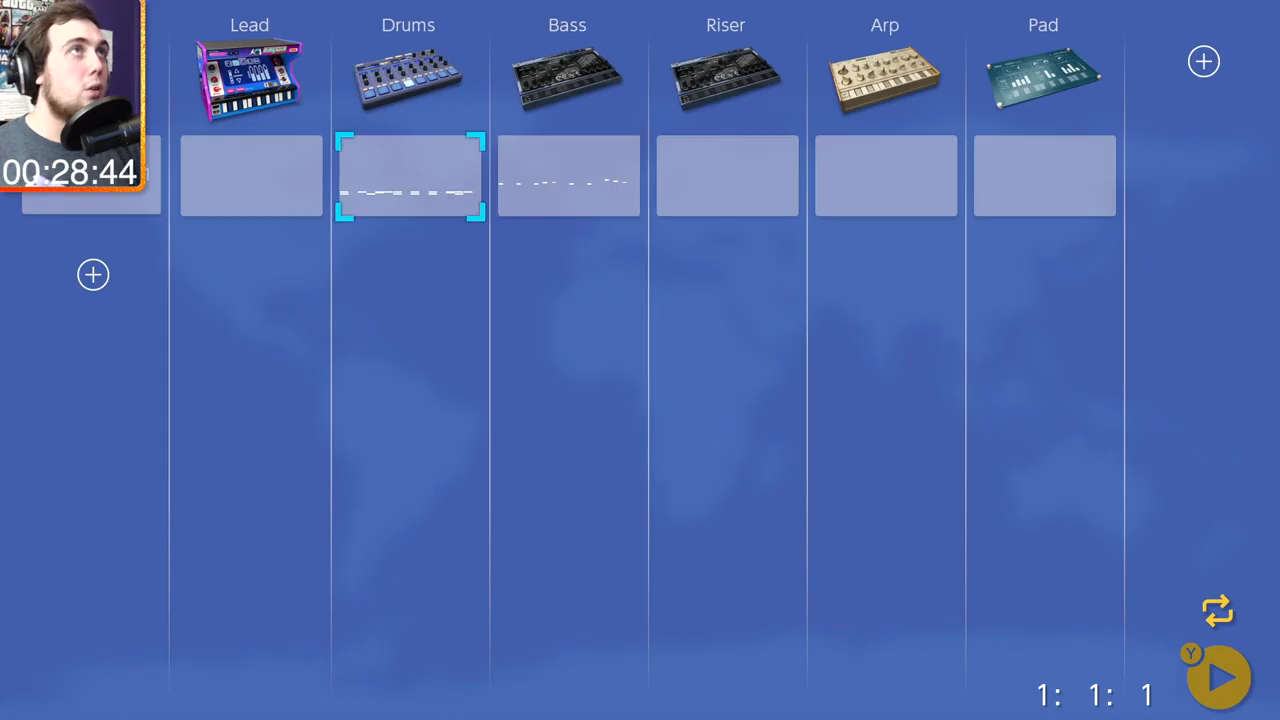
# Step: Fill Scenes 2–4 with drum, bass and lead clips, and write Scene 4's Arp notes
pyautogui.click(92, 274)
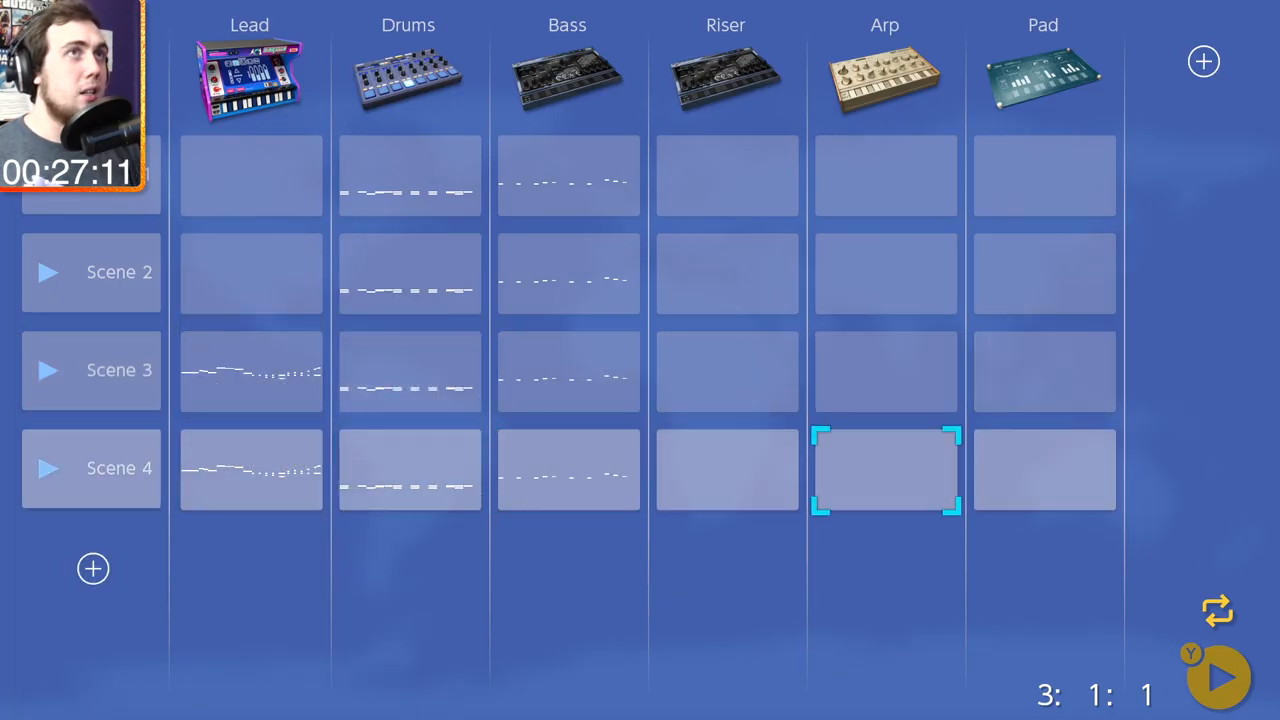
pyautogui.doubleClick(884, 470)
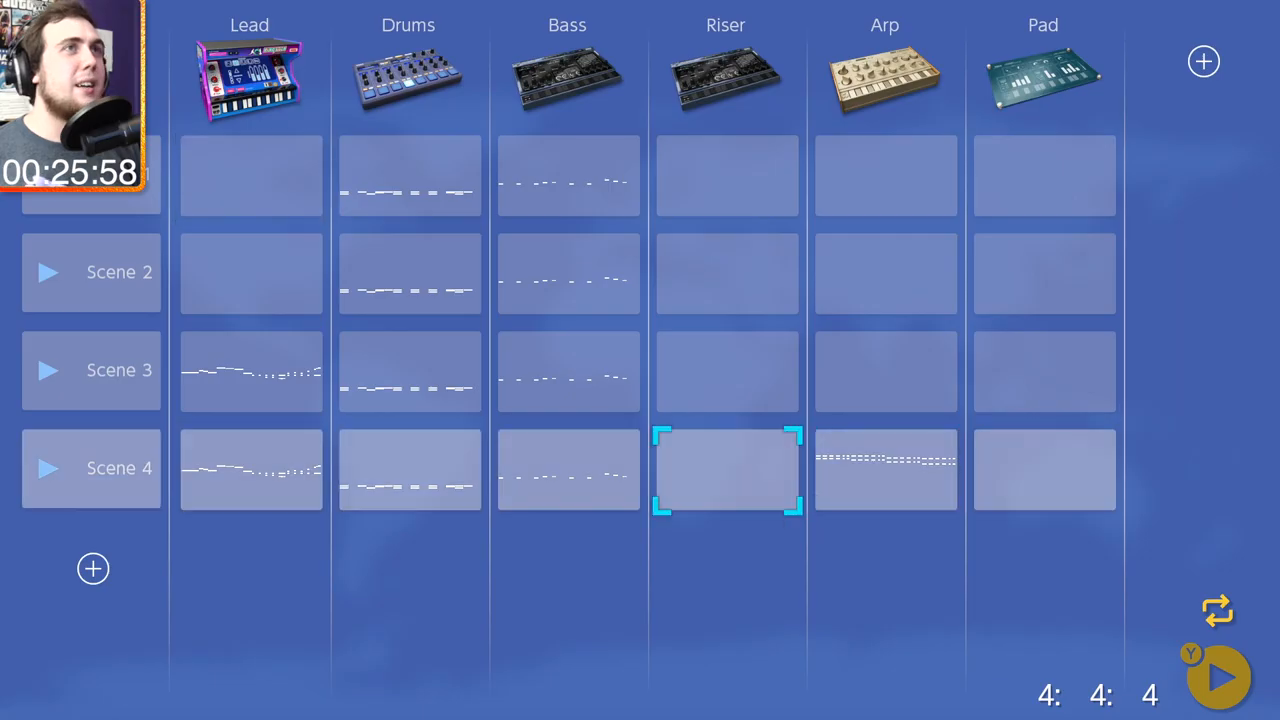
# Step: Draw a CP LayMe clap roll across bar 4 of Scene 4's drums and edit its velocity
pyautogui.click(250, 468)
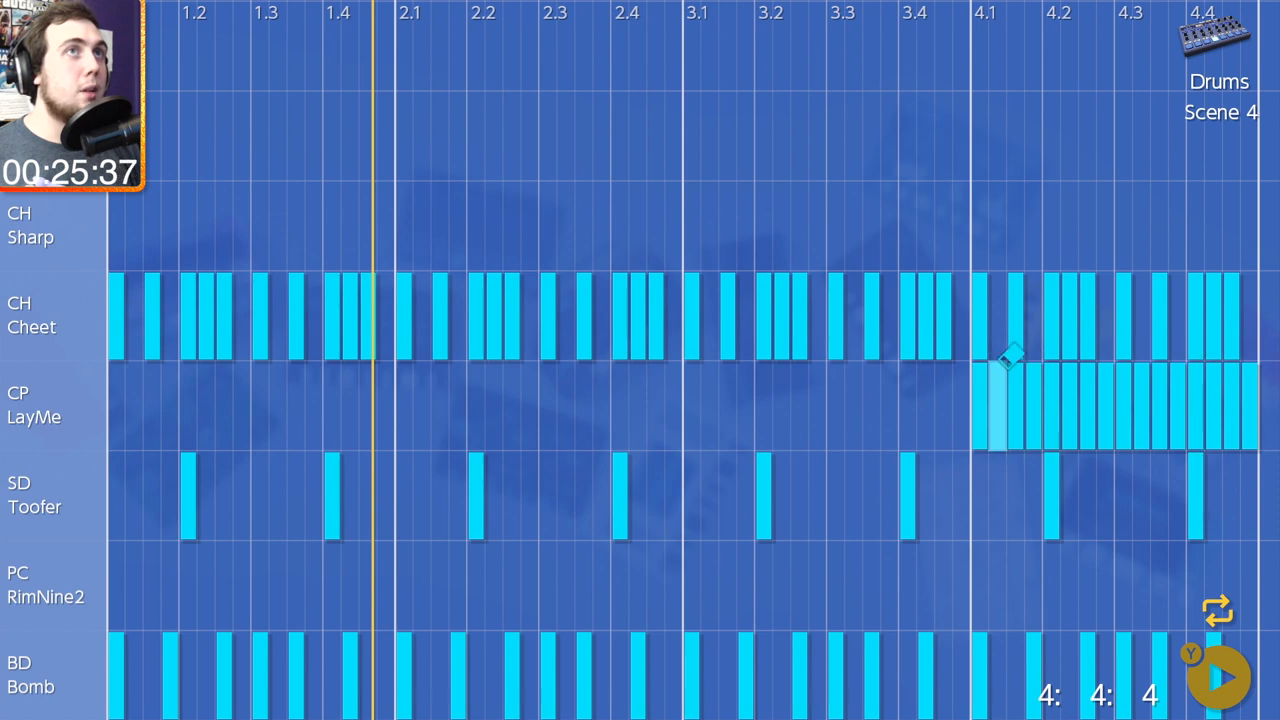
pyautogui.rightClick(1008, 360)
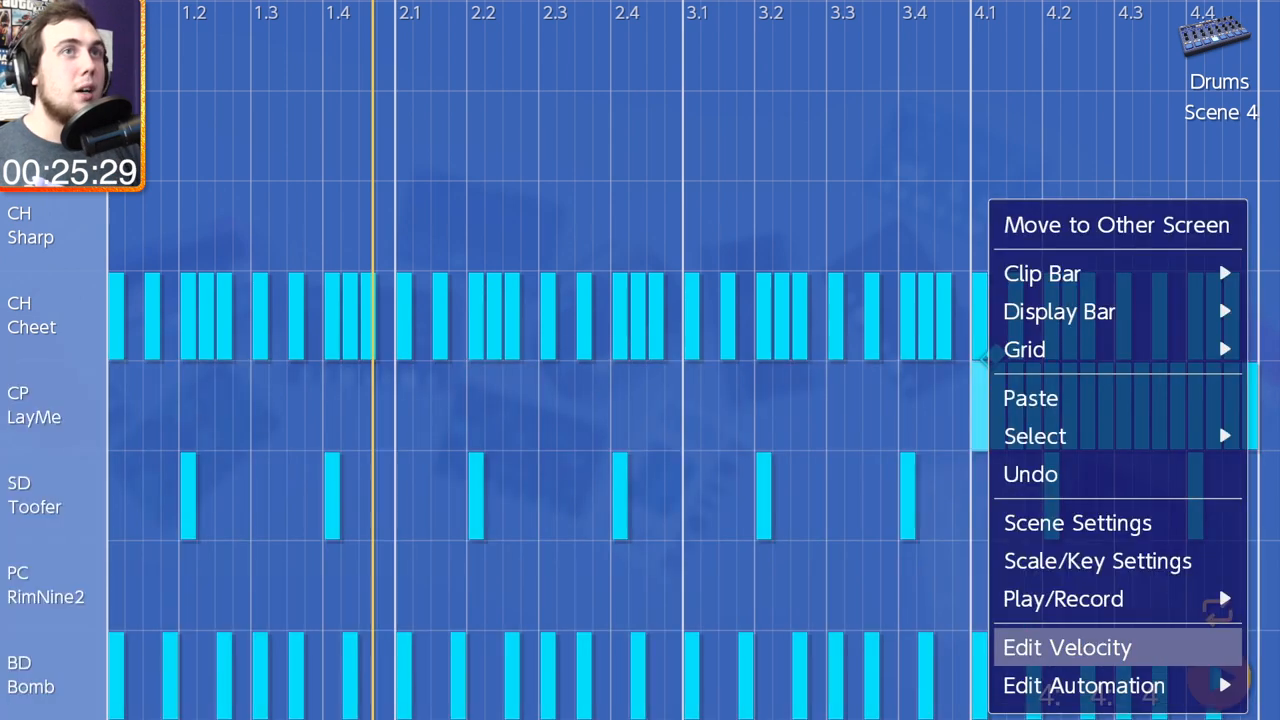
pyautogui.click(1067, 648)
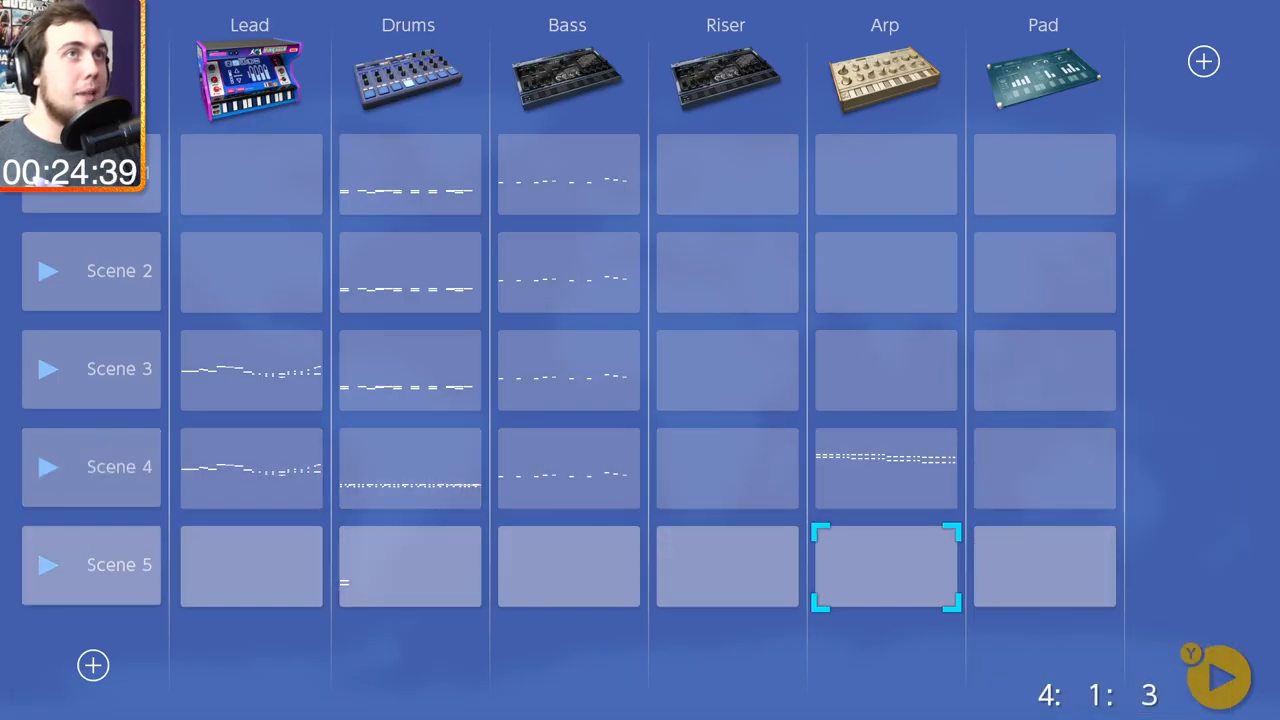
# Step: Add Track 7, paste the arp into Scene 5, and draw a long note in Track 7's Scene 5 clip
pyautogui.click(1203, 61)
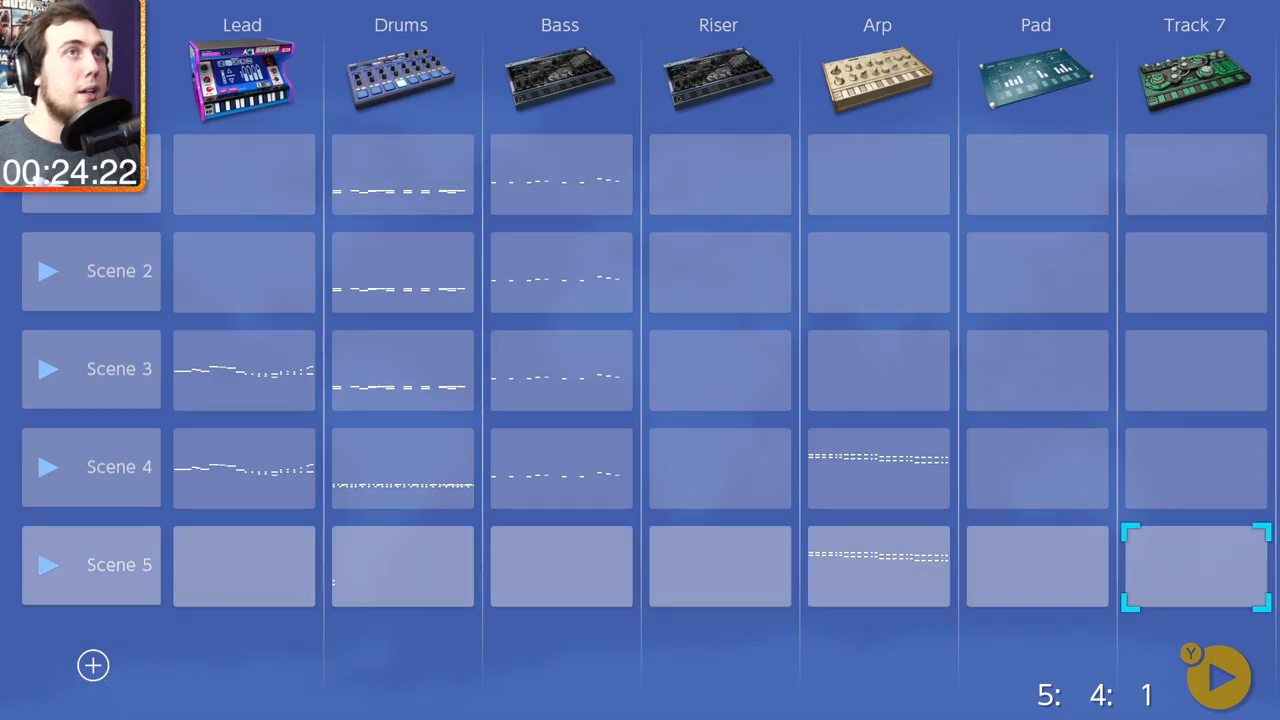
pyautogui.doubleClick(1195, 567)
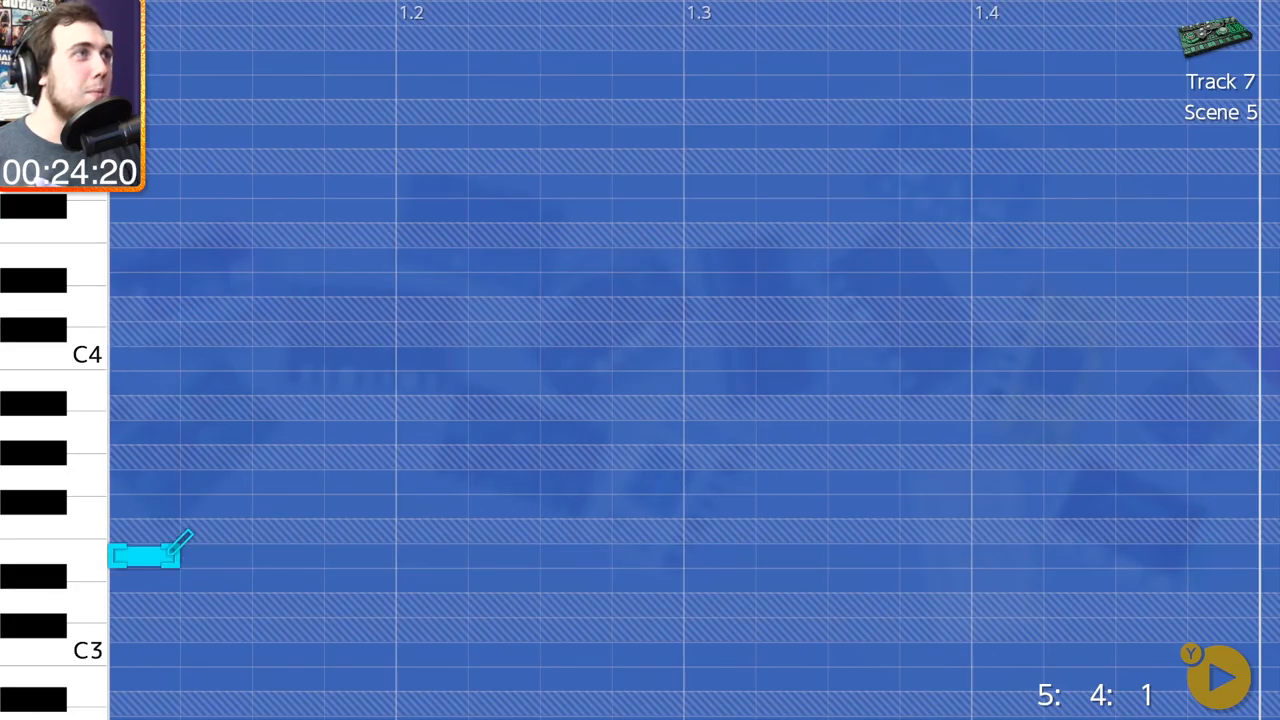
pyautogui.moveTo(150, 555); pyautogui.dragTo(1270, 555)
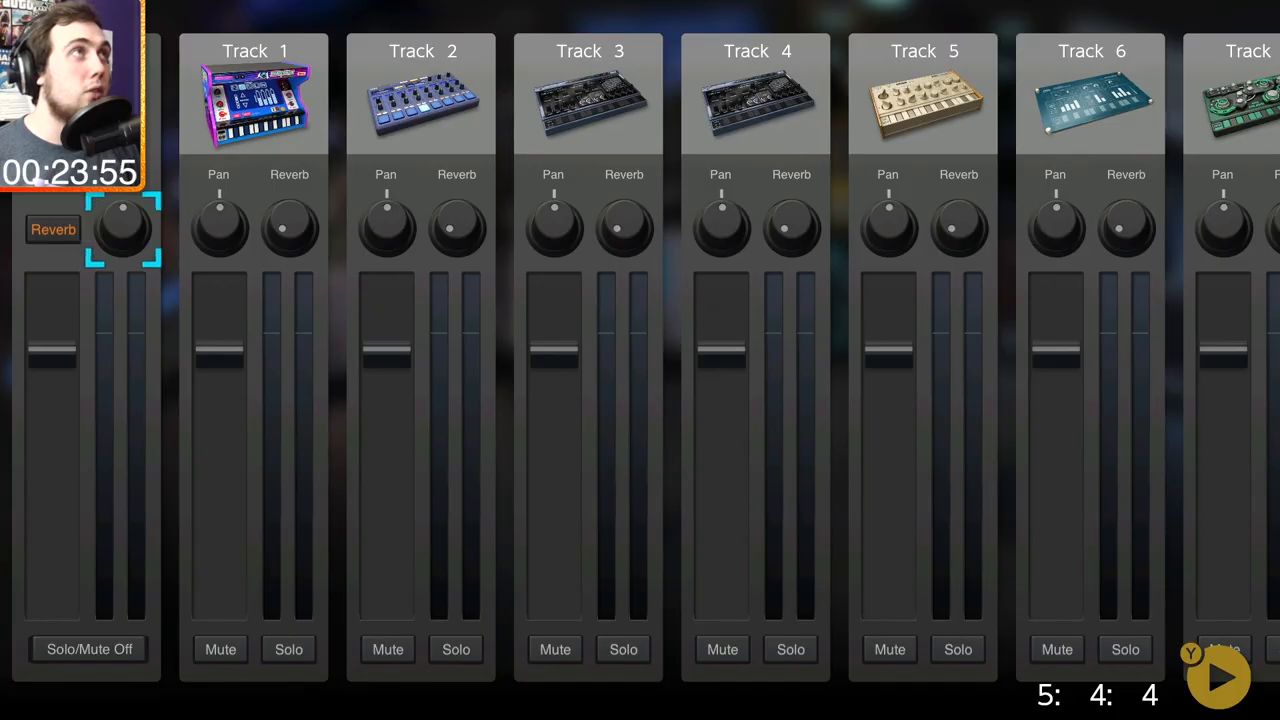
# Step: Exit the Mixer back to the song Overview screen
pyautogui.click(457, 228)
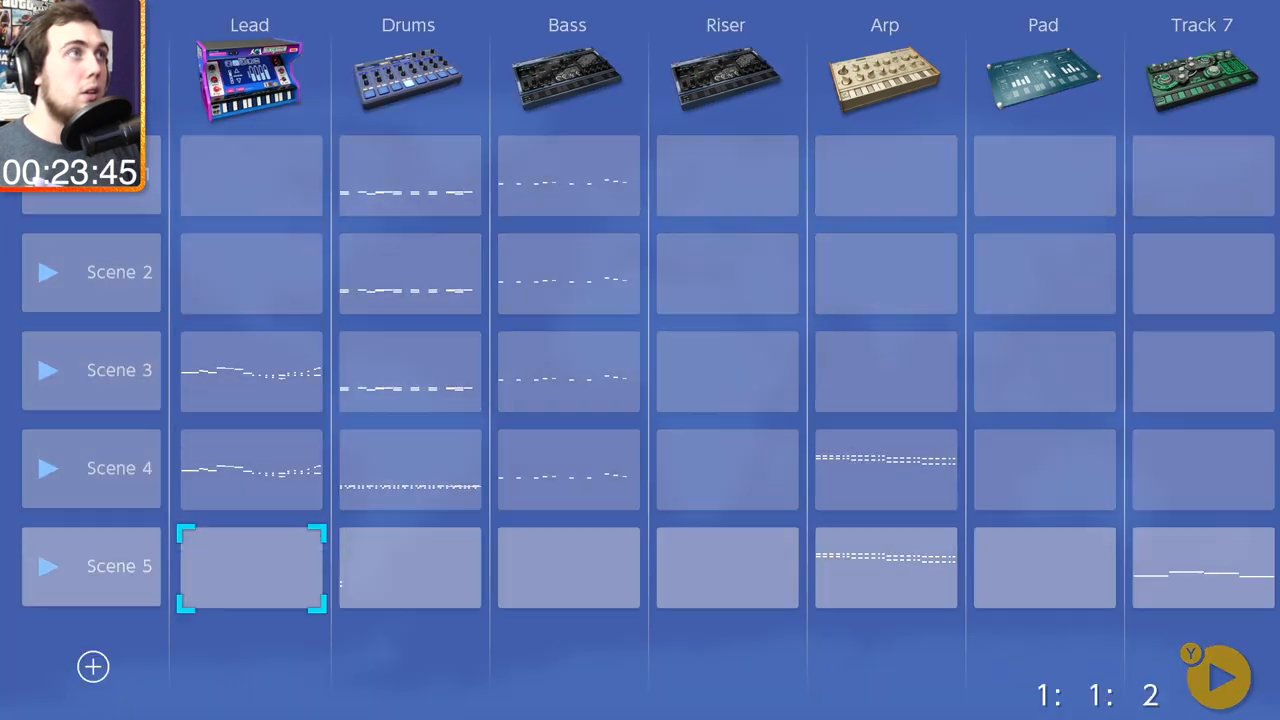
# Step: Write Scene 5–6 lead clips and fill Scene 6 with drums, bass, arp and Track 7
pyautogui.click(48, 566)
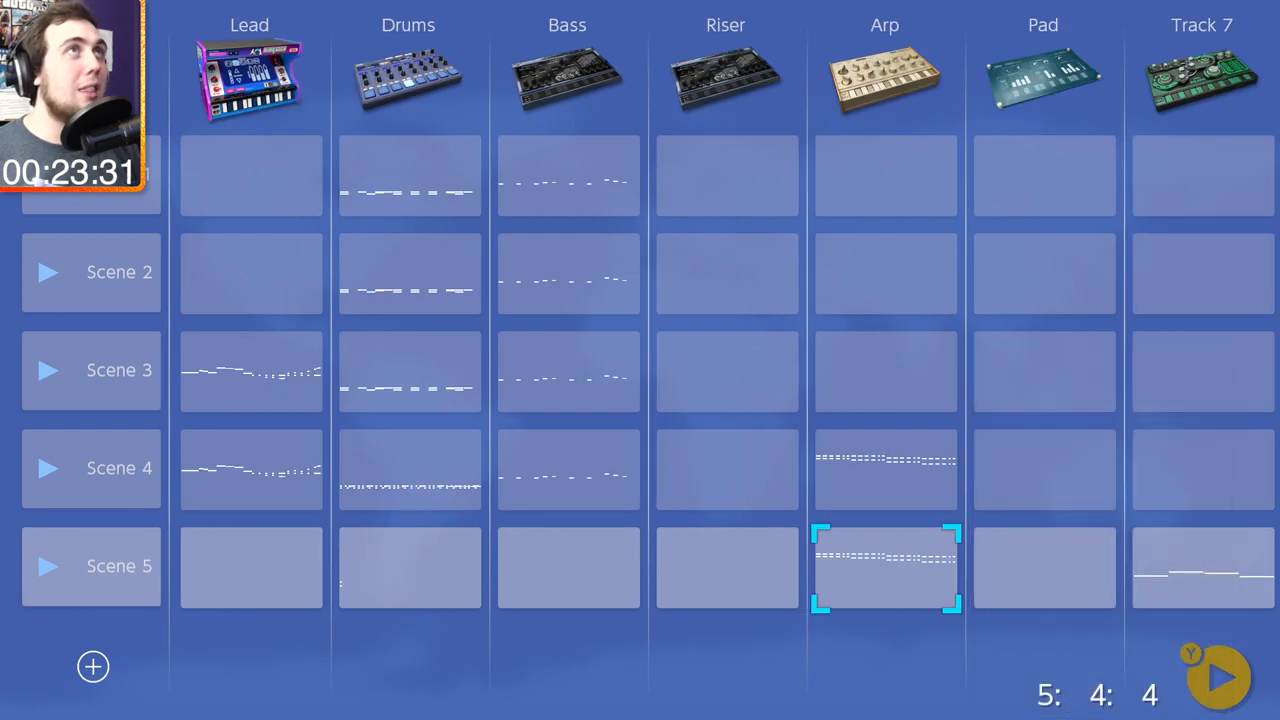
pyautogui.click(1044, 567)
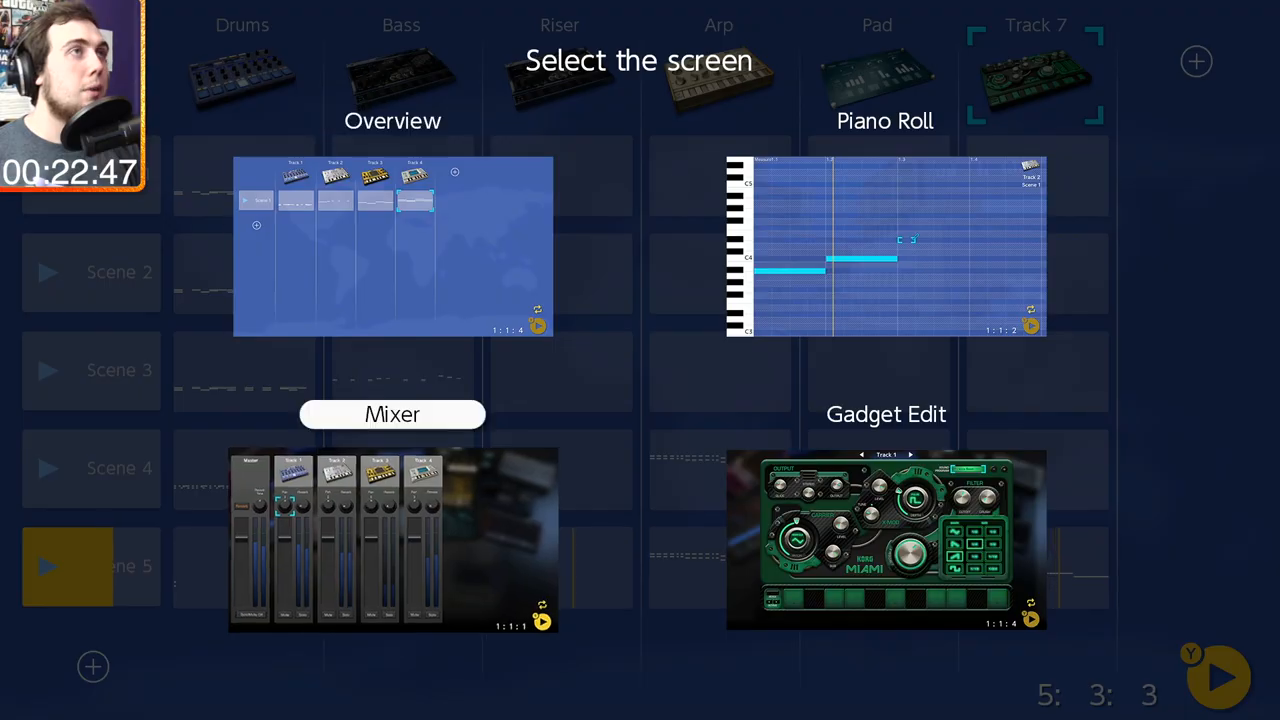
pyautogui.click(392, 414)
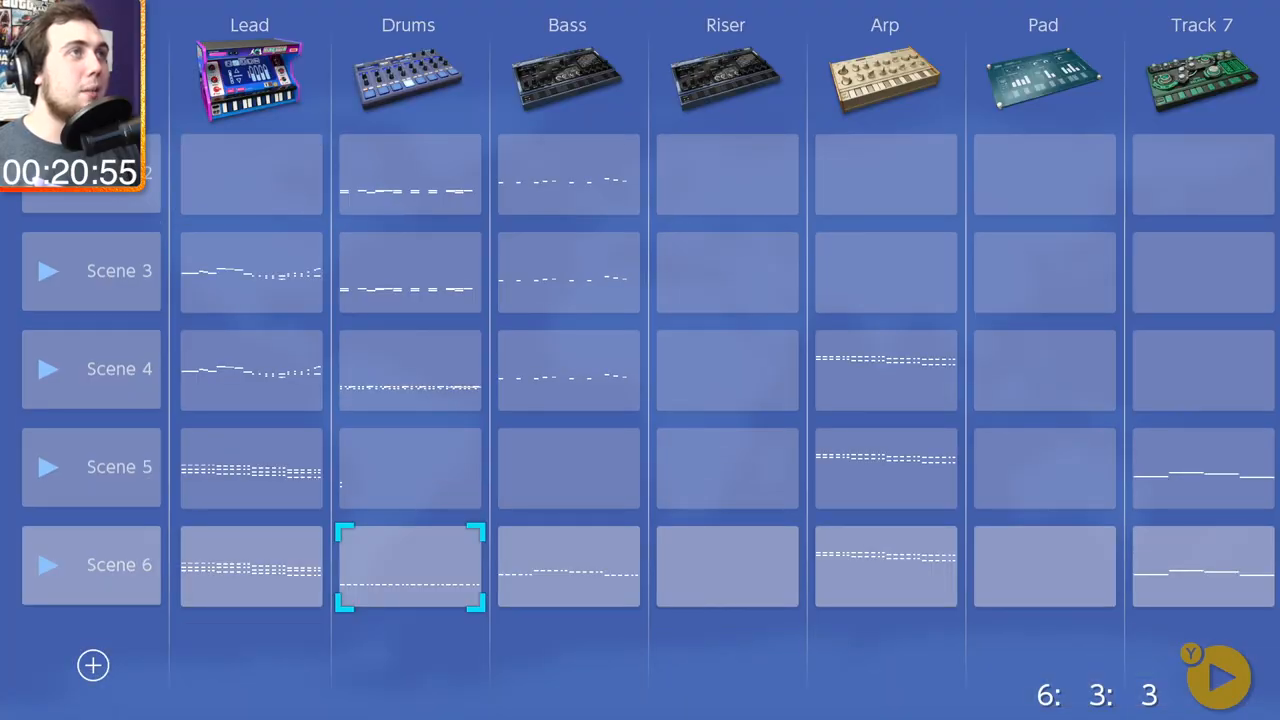
# Step: Draw kick and clap hits in Scene 8's Drums, changing the grid, then three bass notes
pyautogui.doubleClick(408, 565)
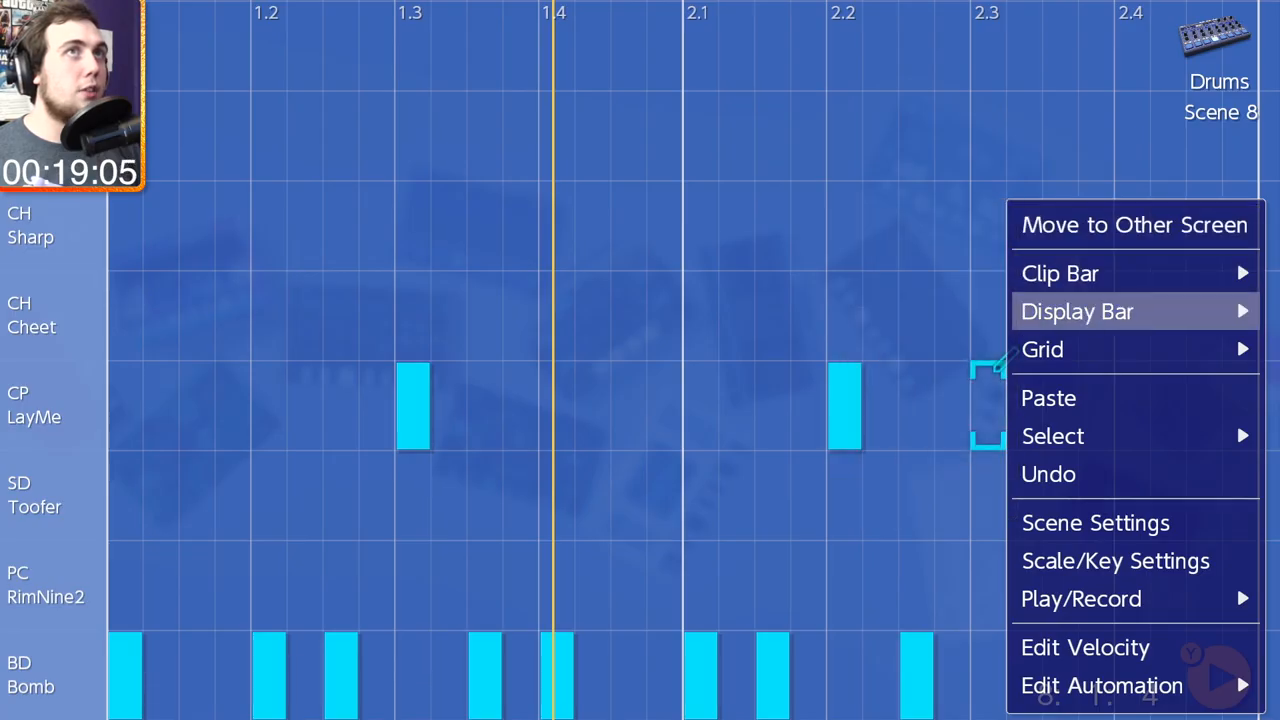
pyautogui.moveTo(1042, 349)
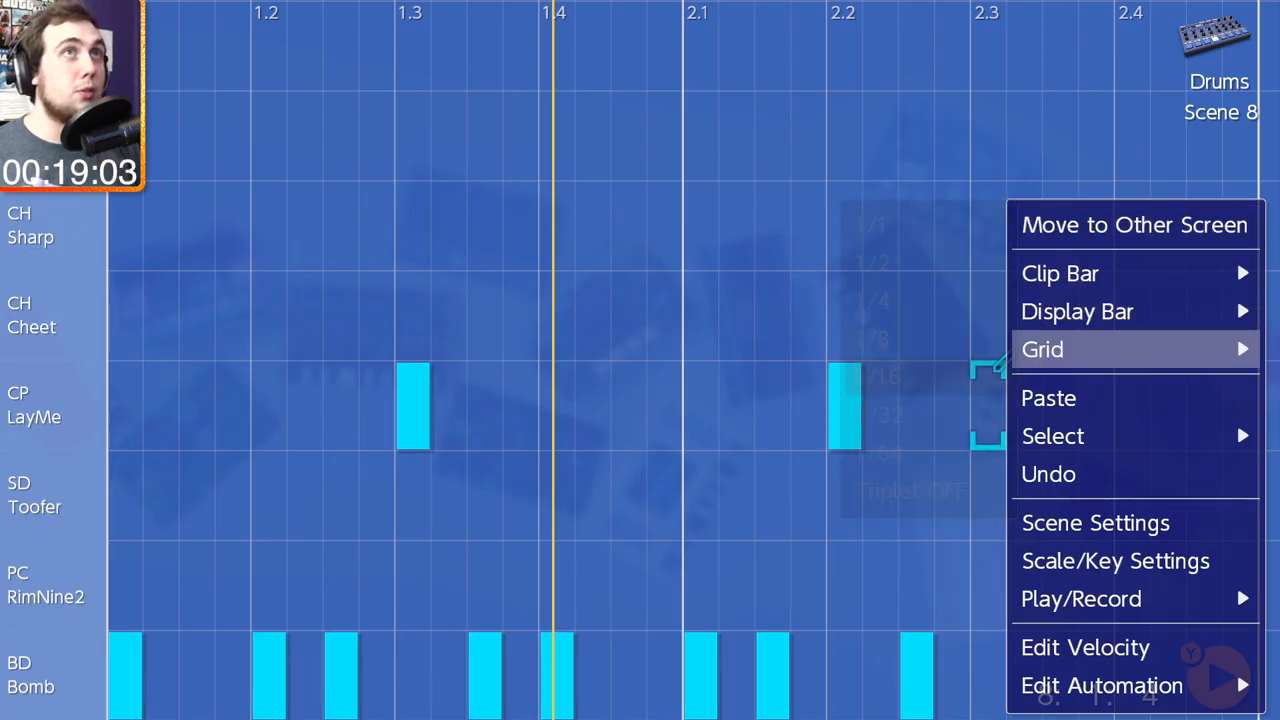
pyautogui.click(1042, 349)
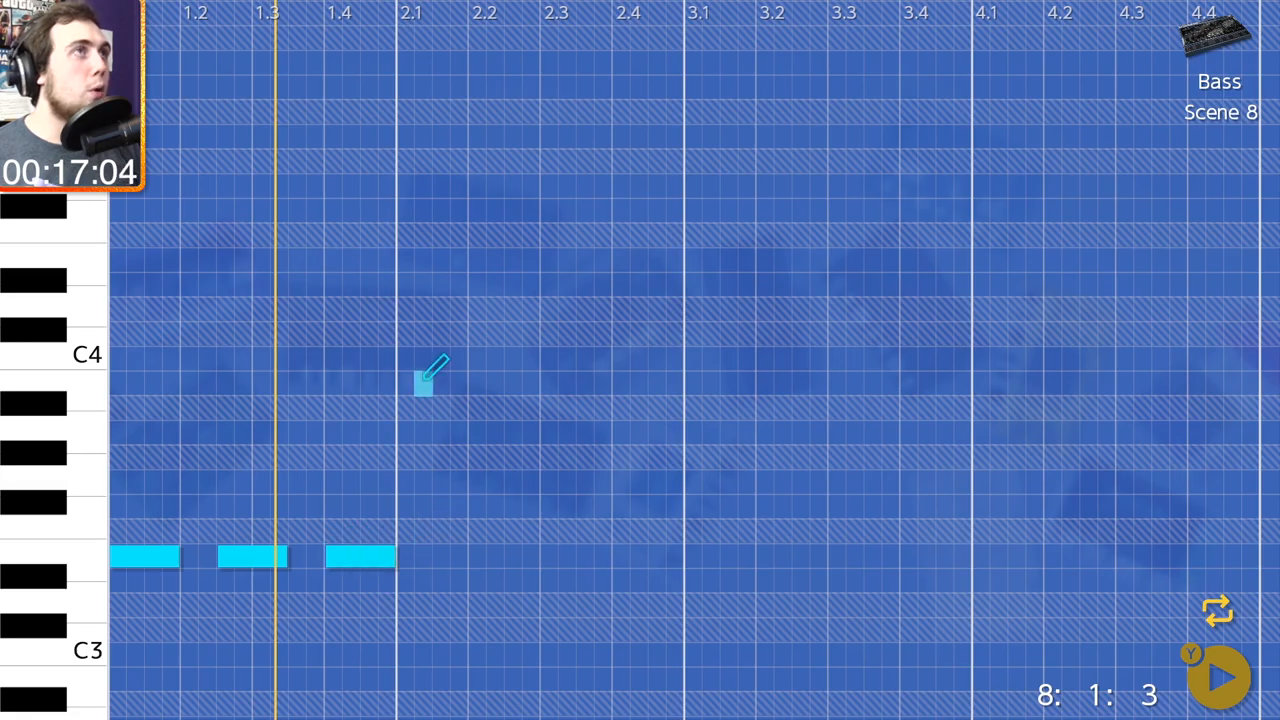
# Step: Complete Scene 8's bassline, fill Scenes 8–9 with drums, bass and pad, and add a Scene 6 riser
pyautogui.rightClick(150, 559)
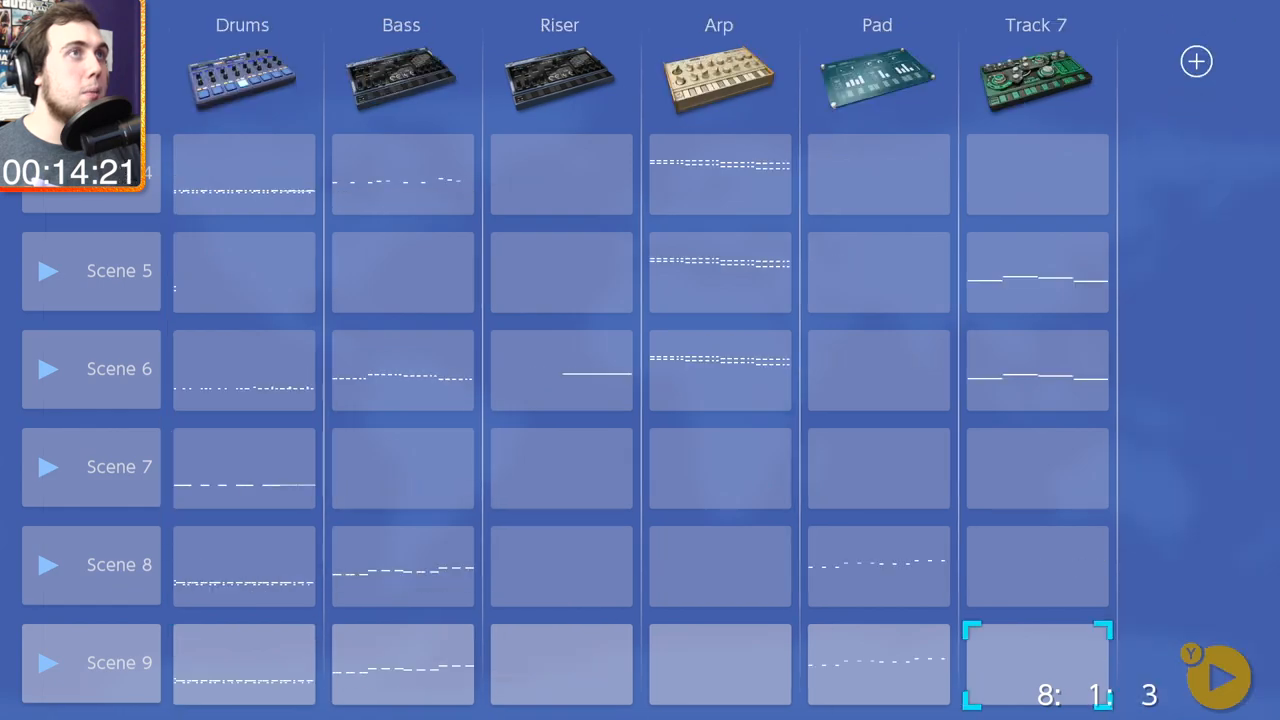
# Step: Select all Scene 9 arp notes and move them up, then open Scene 9's Pad clip
pyautogui.doubleClick(1033, 683)
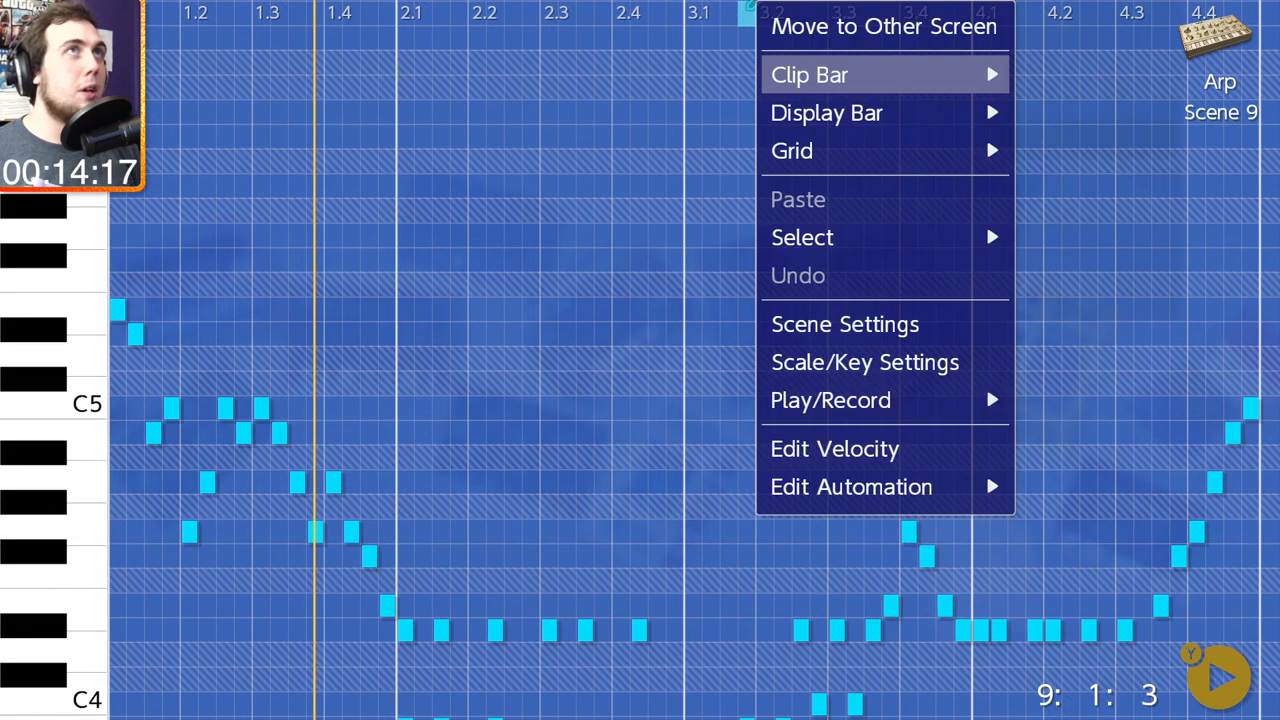
pyautogui.moveTo(801, 237)
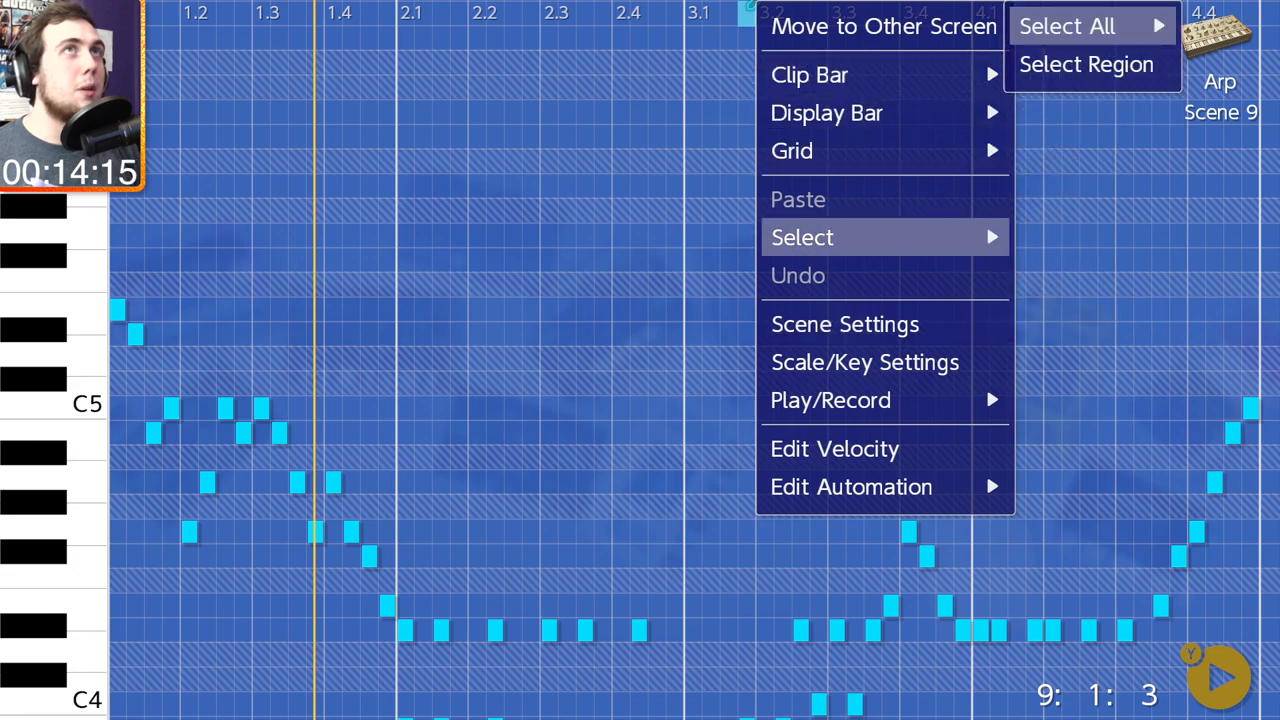
pyautogui.click(1071, 27)
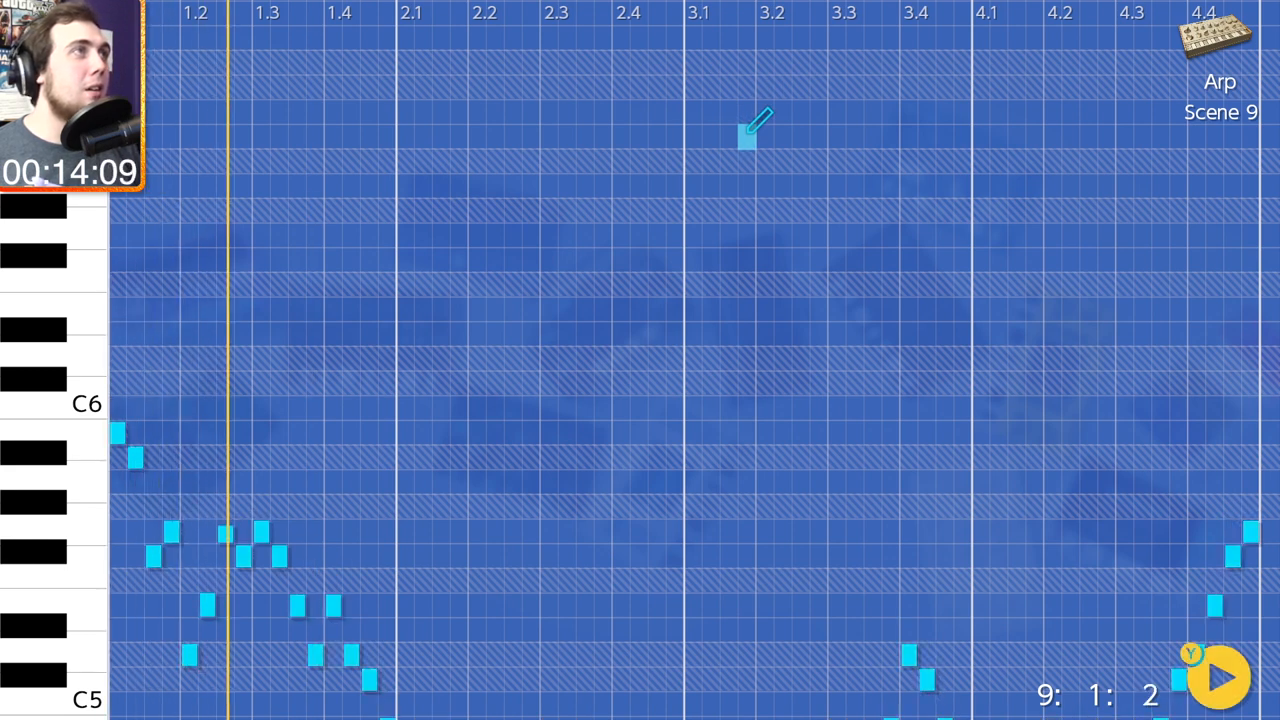
pyautogui.rightClick(745, 135)
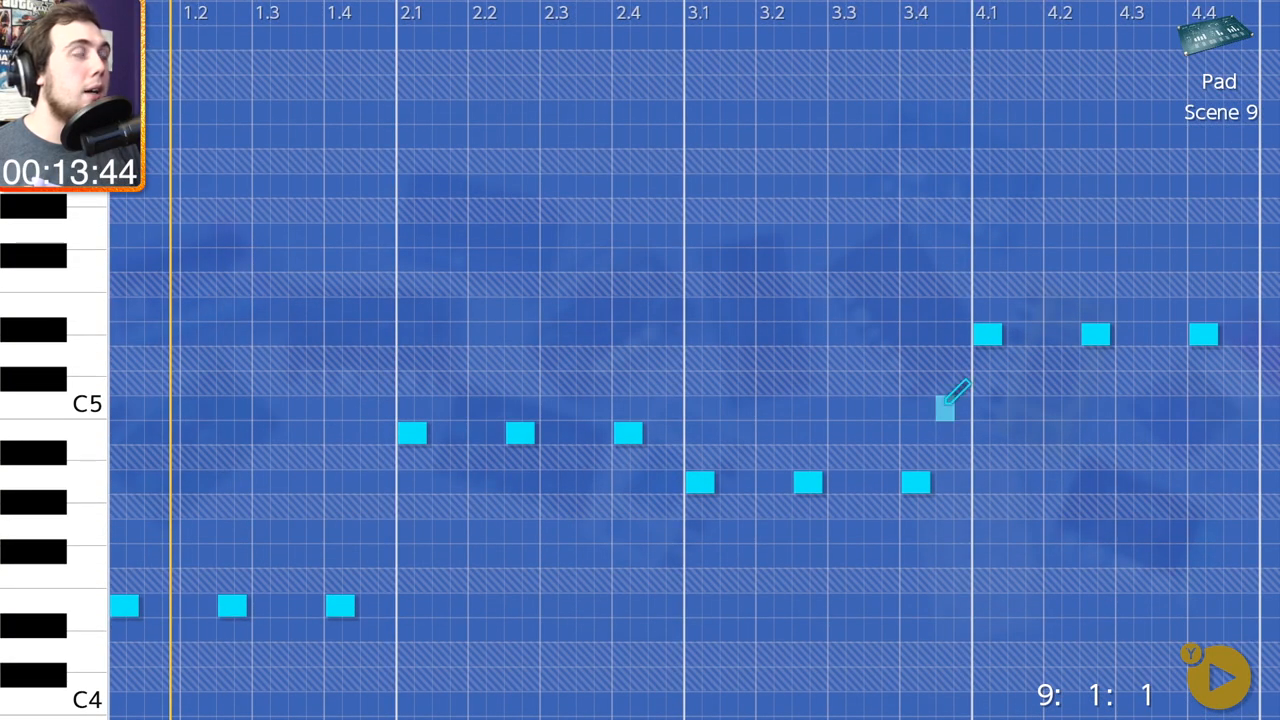
pyautogui.moveTo(122, 585)
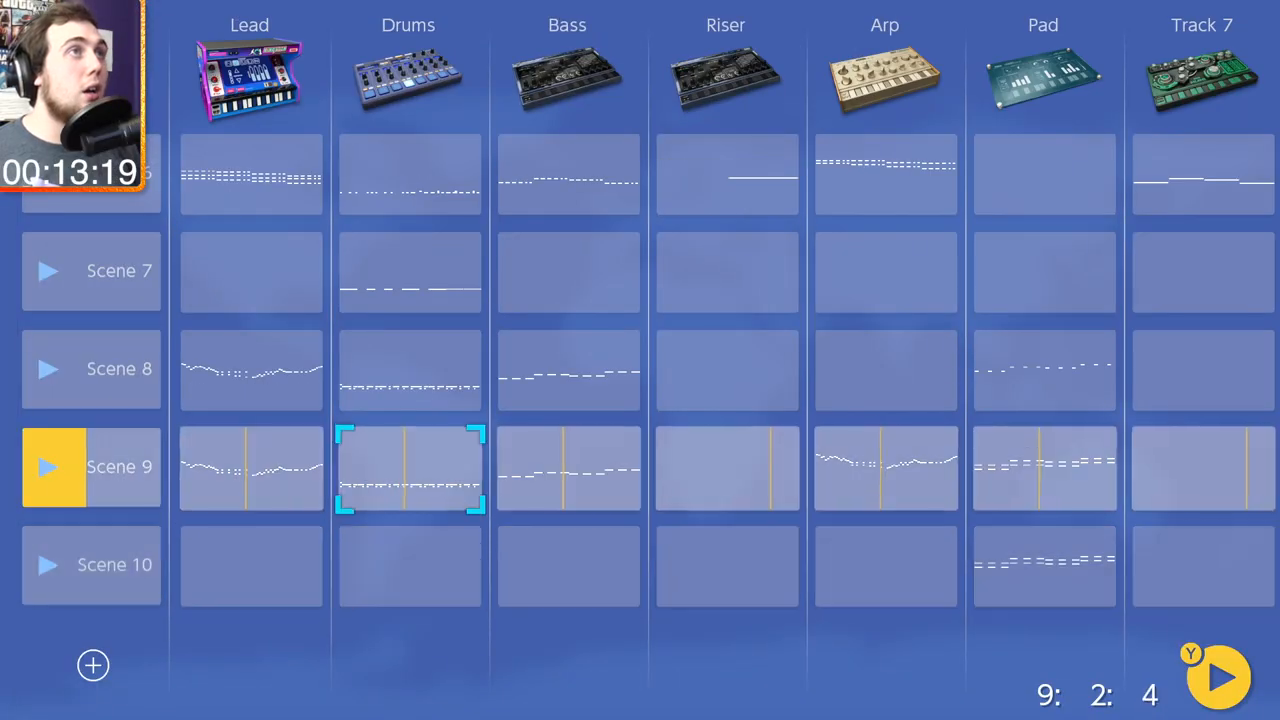
# Step: Draw chord notes in Scene 11's Pad, fill the Scene 10–11 bass clips, and add Scene 12
pyautogui.click(567, 469)
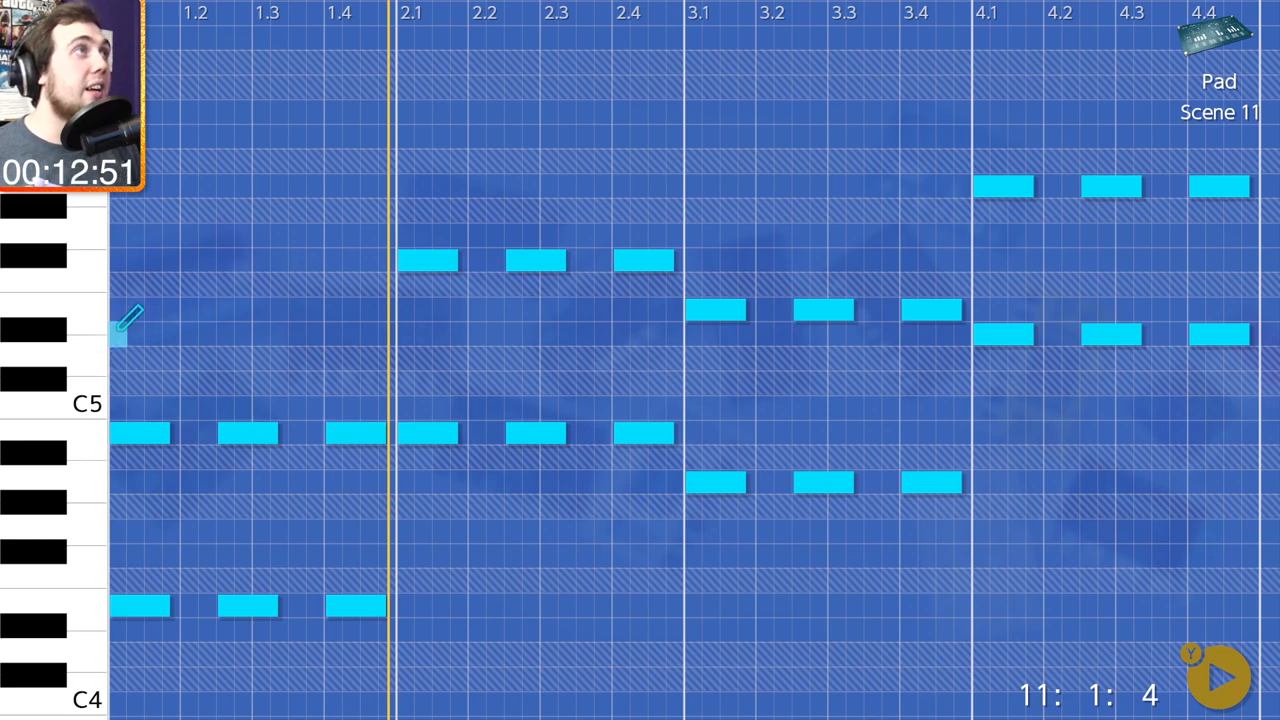
pyautogui.rightClick(125, 330)
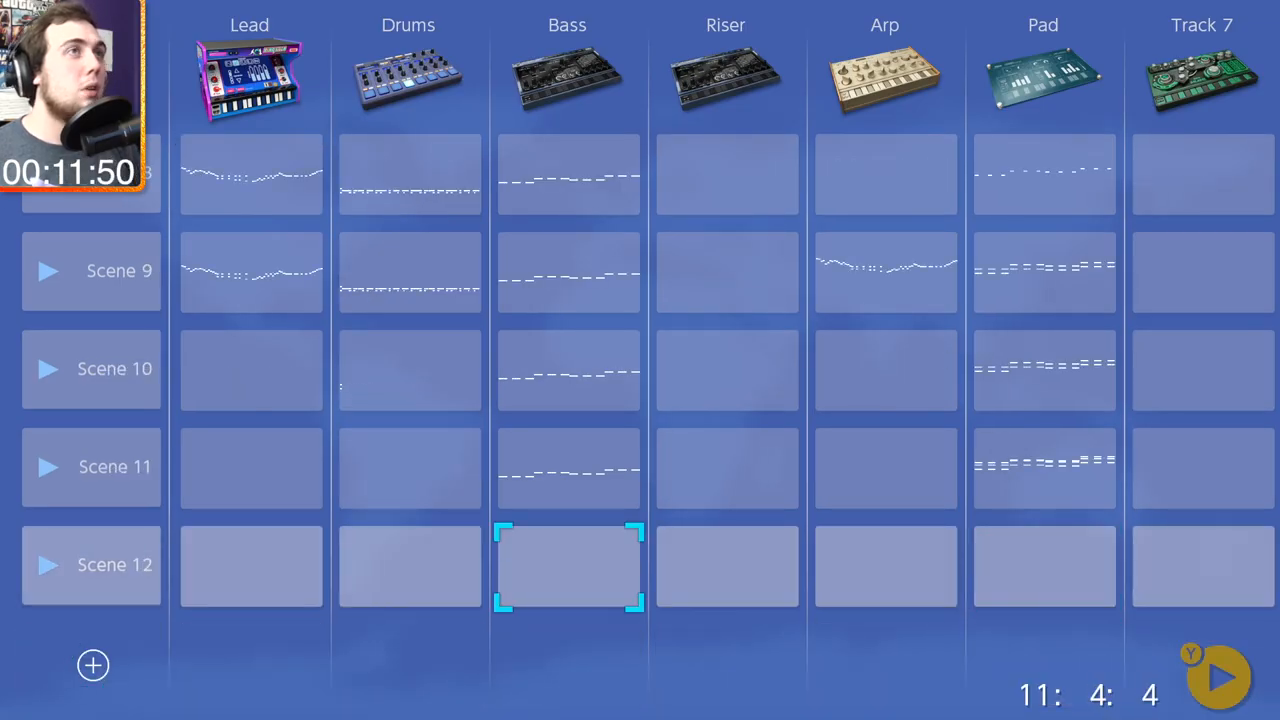
# Step: Clear all CH Cheet hi-hat notes from scene 12's drums, leaving kick and clap
pyautogui.doubleClick(566, 573)
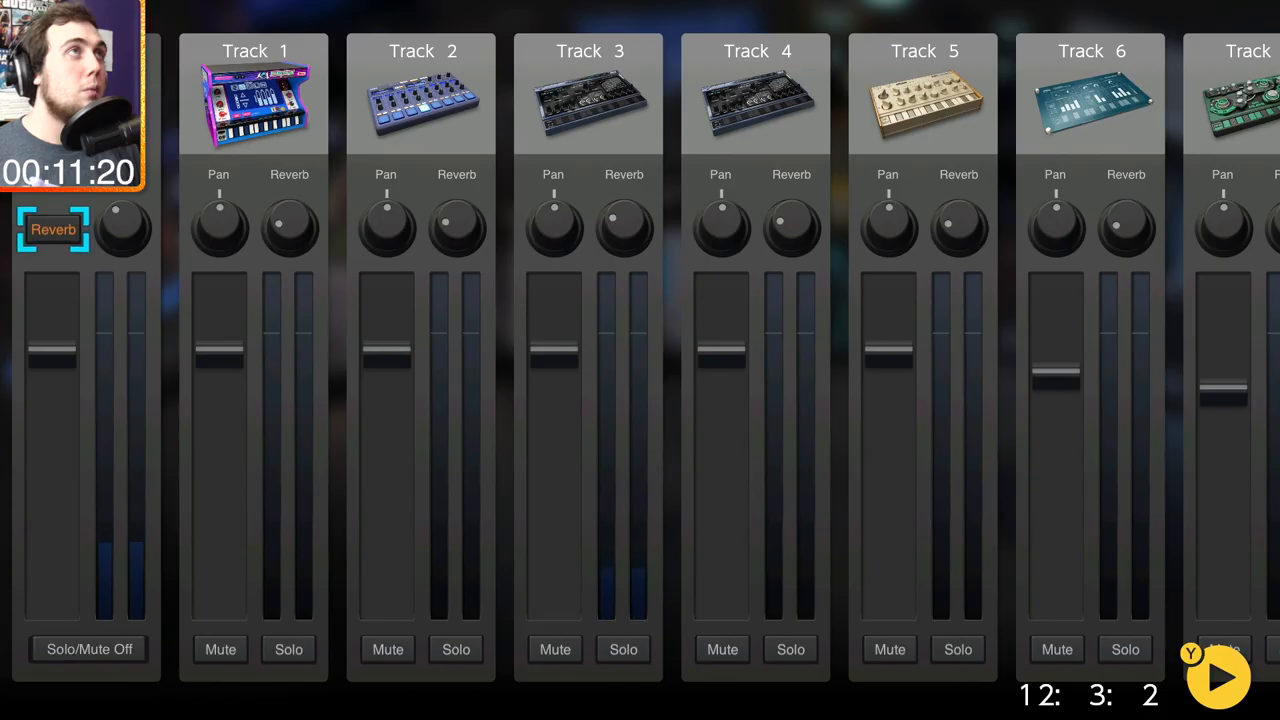
pyautogui.click(623, 228)
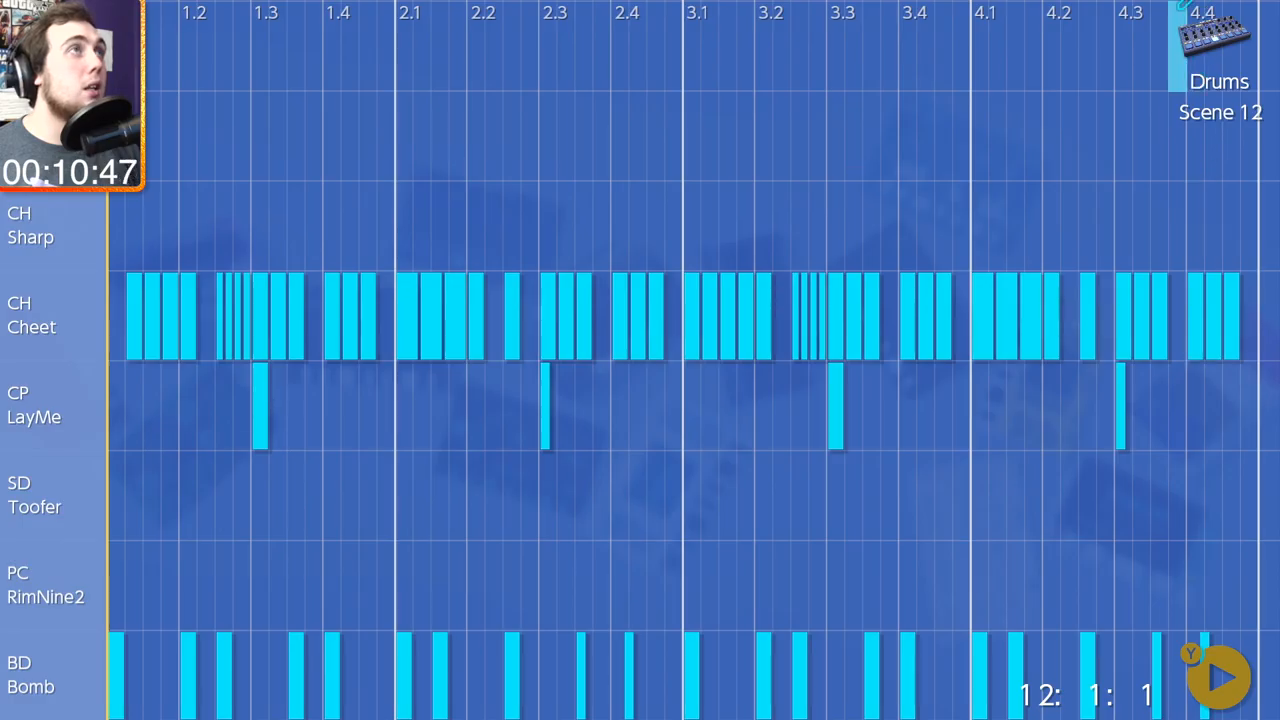
pyautogui.click(120, 430)
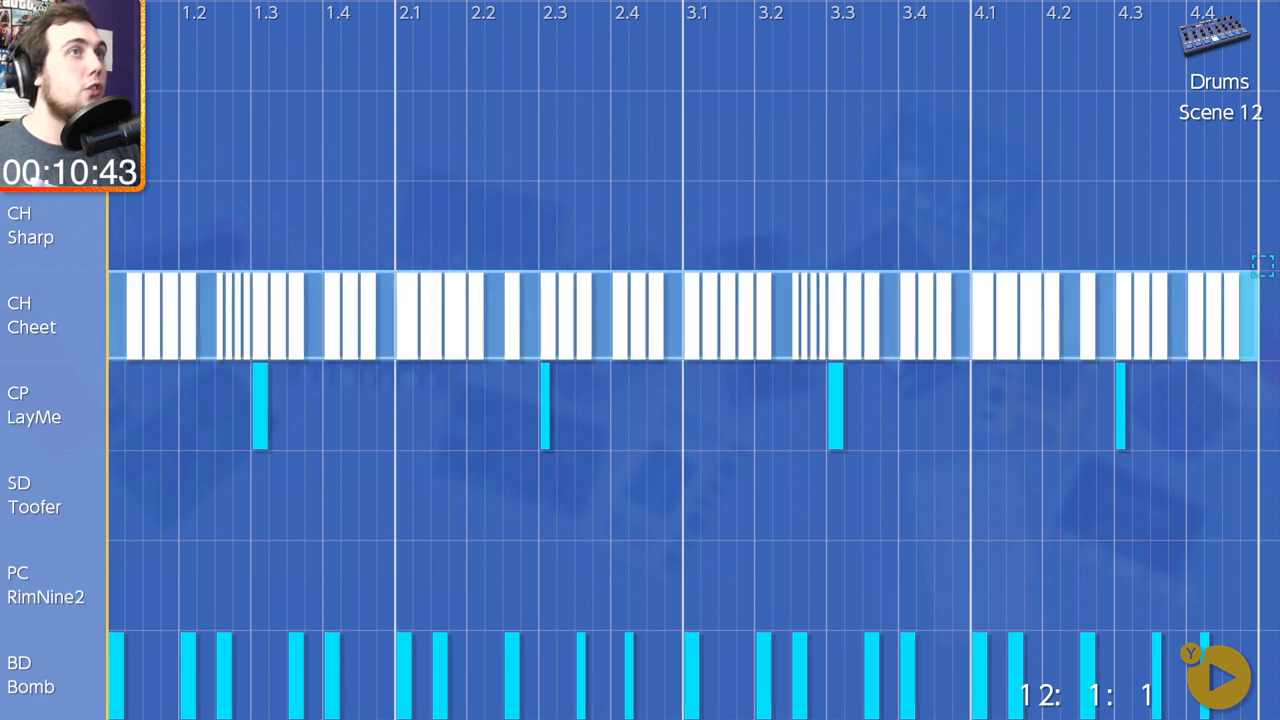
pyautogui.rightClick(1262, 267)
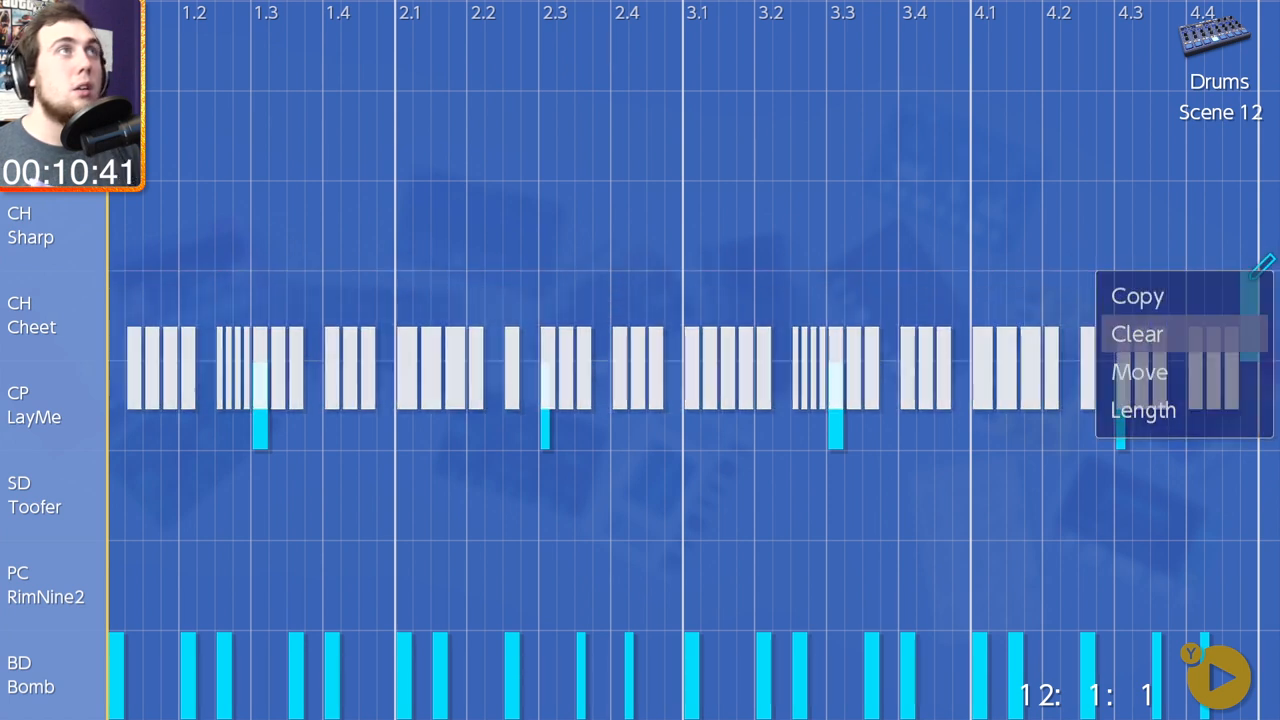
pyautogui.click(1137, 334)
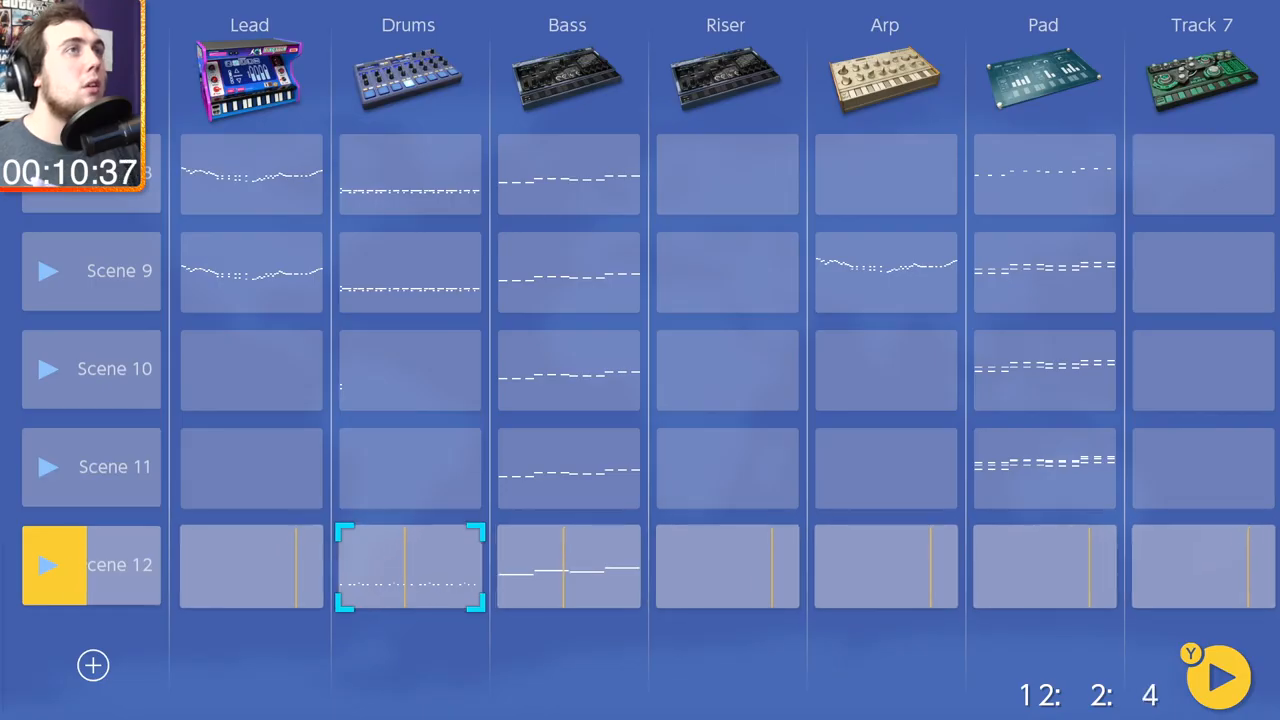
# Step: Open the Wolfsburg bass and adjust the Short Bass preset's Sustain knob
pyautogui.doubleClick(407, 565)
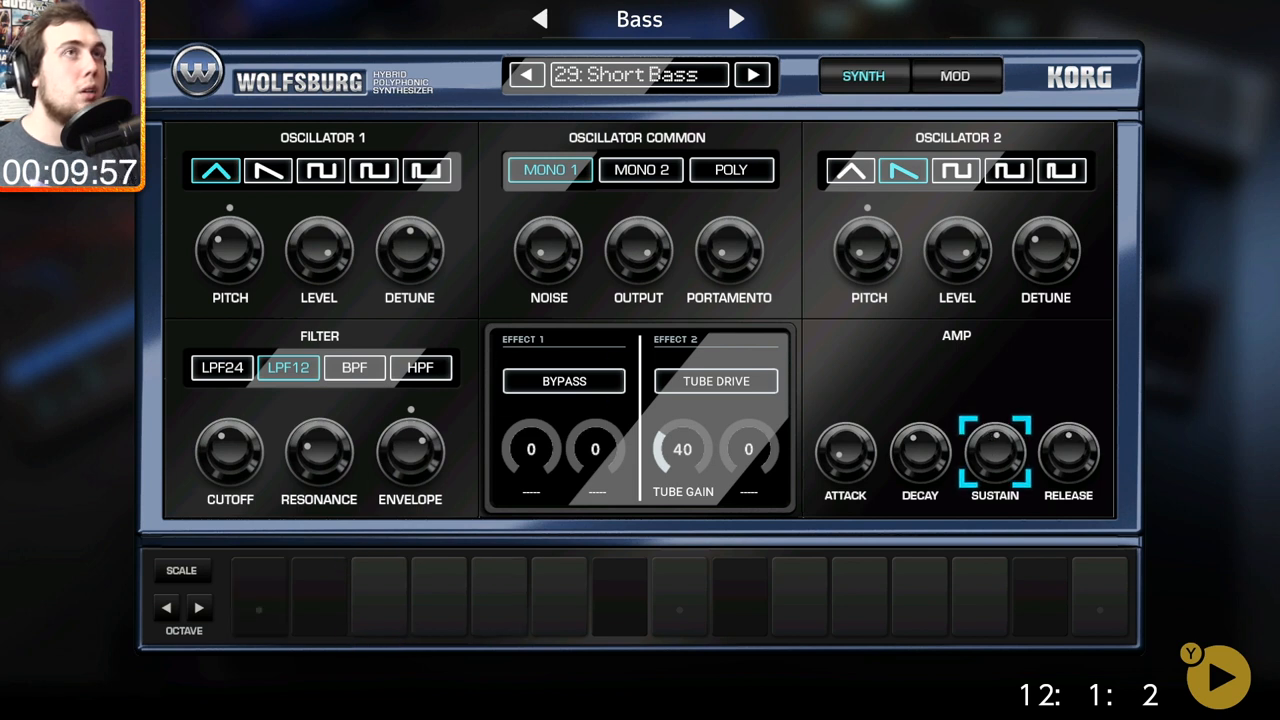
pyautogui.click(1066, 458)
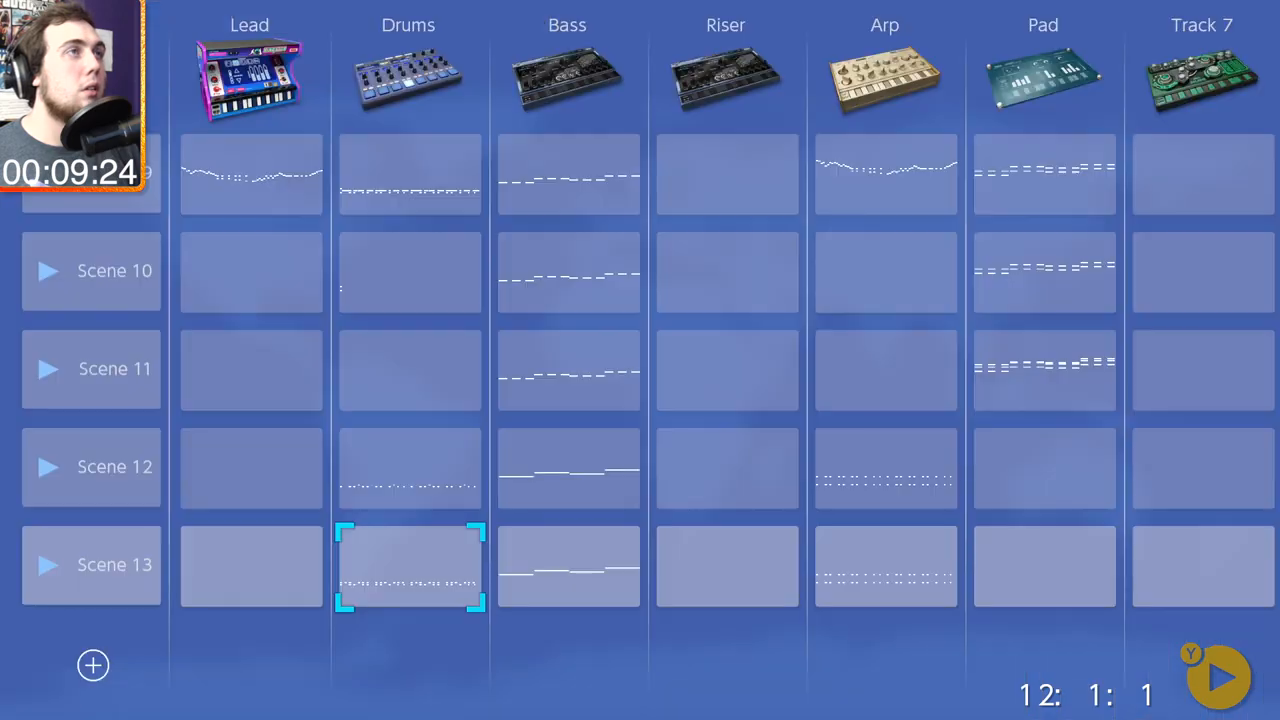
# Step: Select the scene 13 pad slot and open it in the piano roll to write notes
pyautogui.click(46, 565)
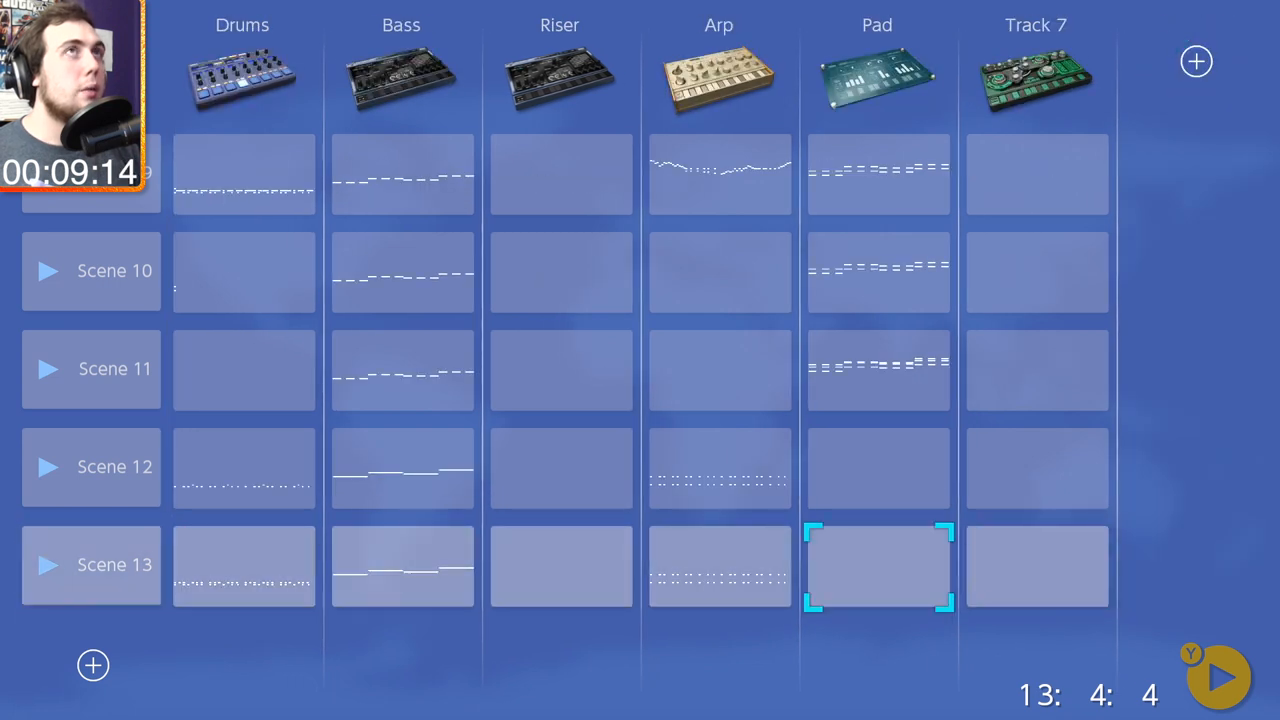
pyautogui.click(558, 583)
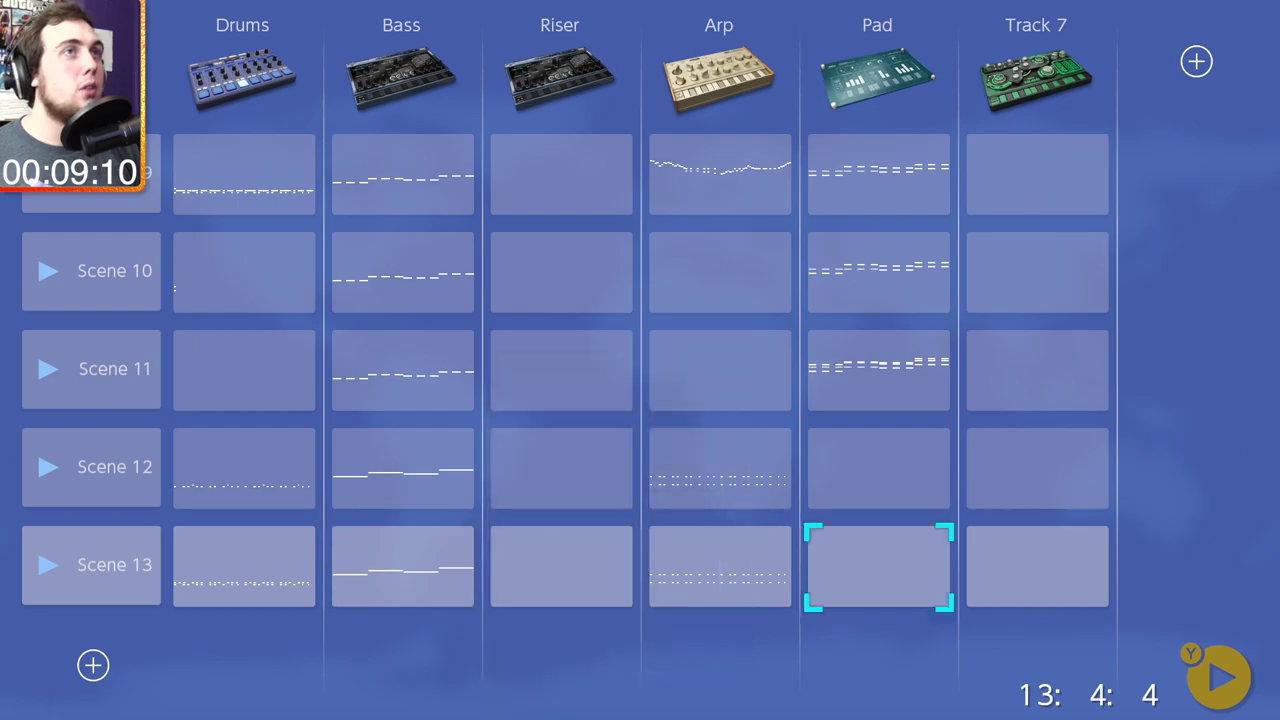
pyautogui.doubleClick(876, 580)
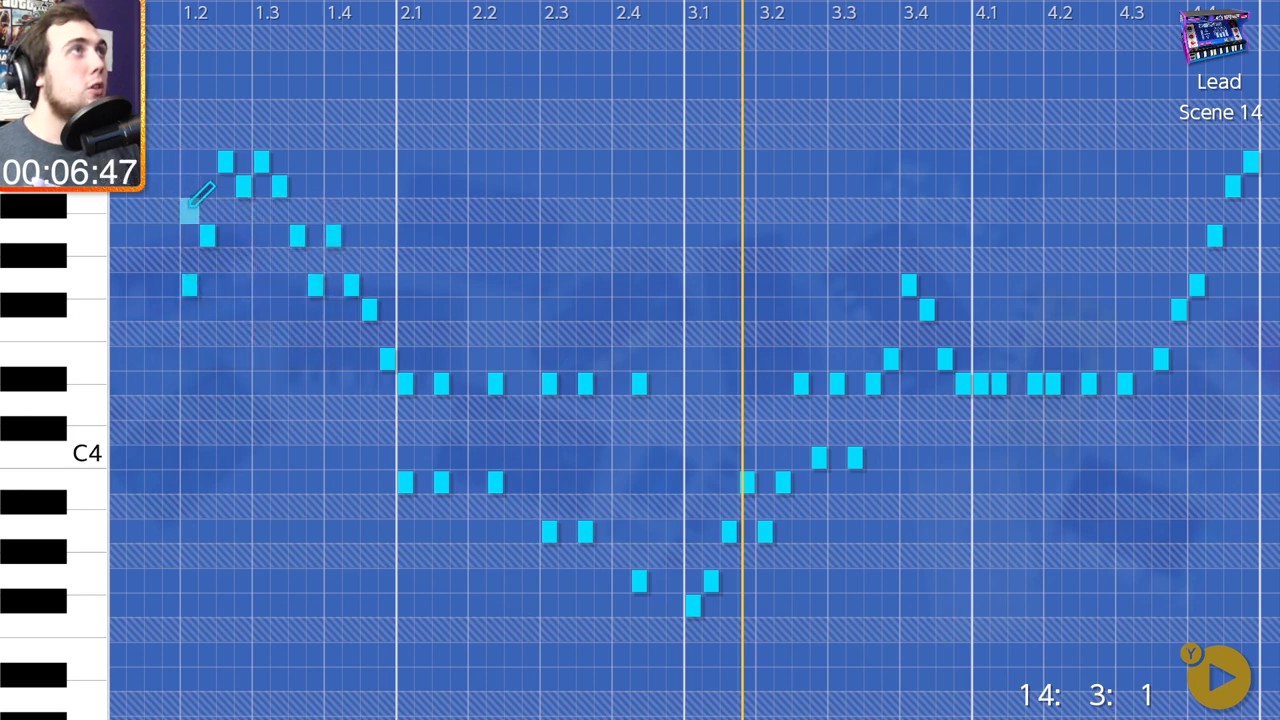
# Step: Bring up the edit menu on the lead notes to copy them
pyautogui.rightClick(230, 220)
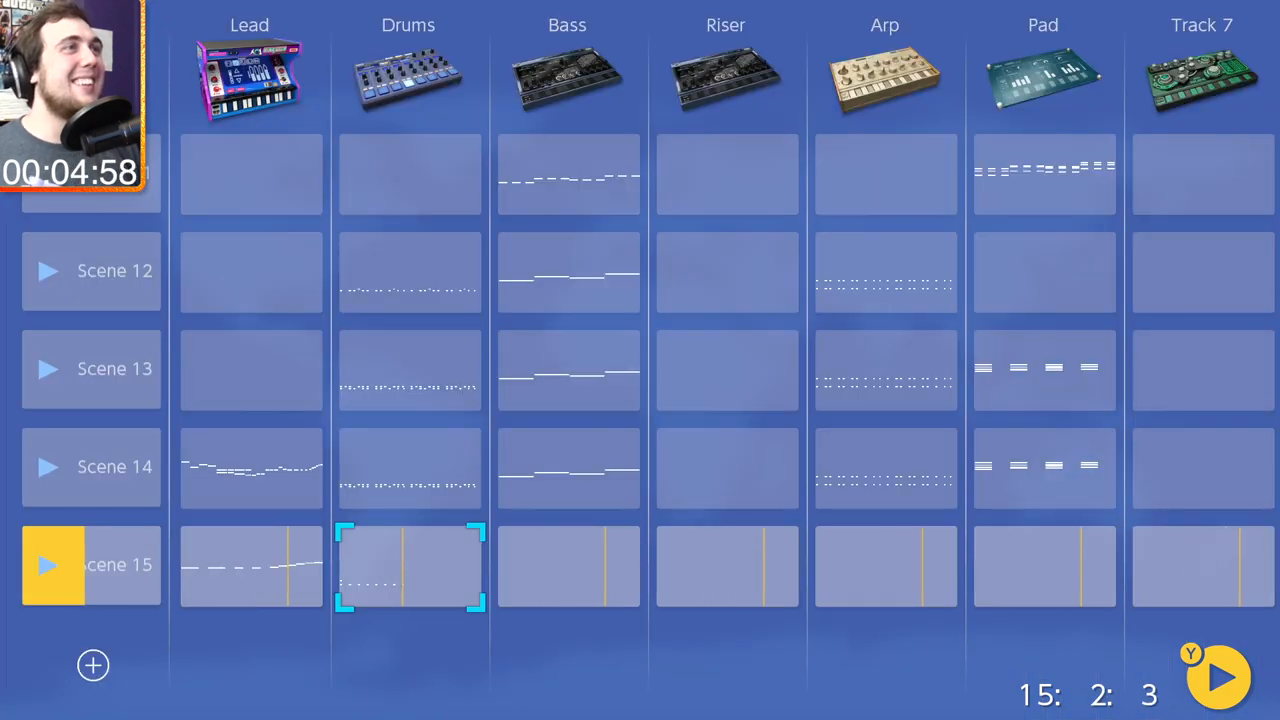
# Step: Open scene 15's drum, bass and pad parts in turn to draw their rising notes
pyautogui.doubleClick(407, 565)
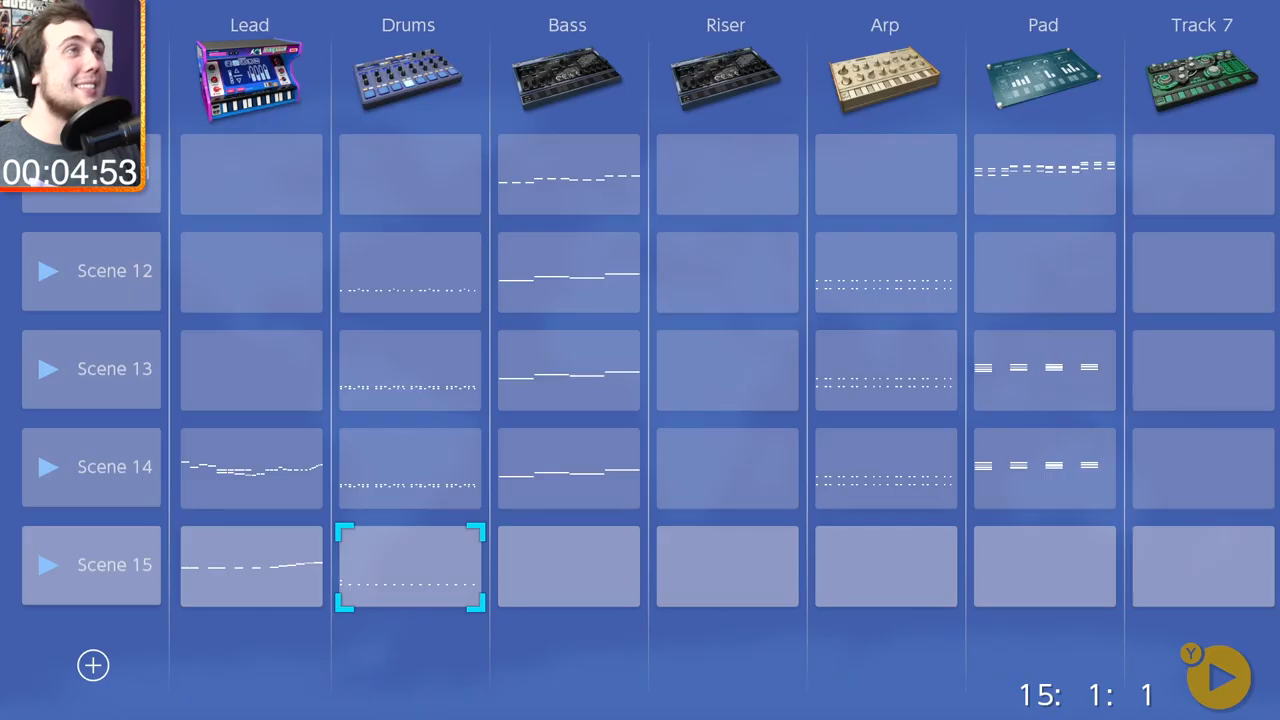
pyautogui.click(251, 565)
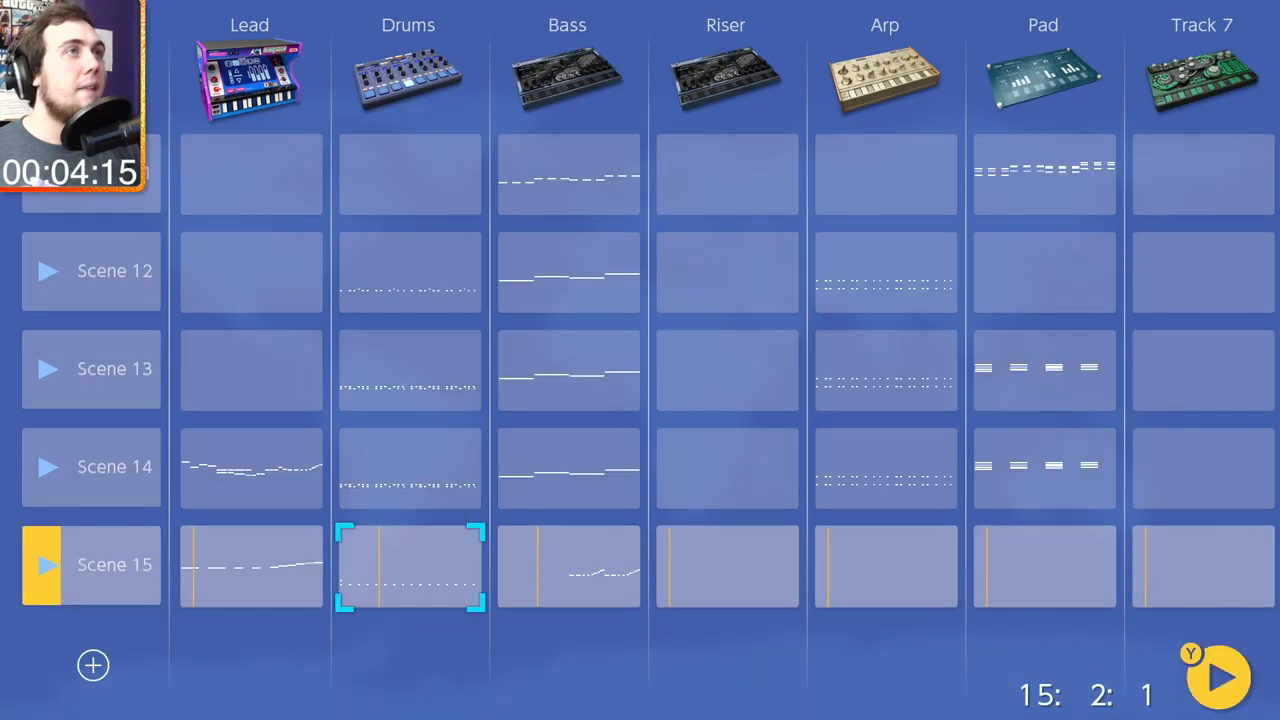
pyautogui.doubleClick(406, 579)
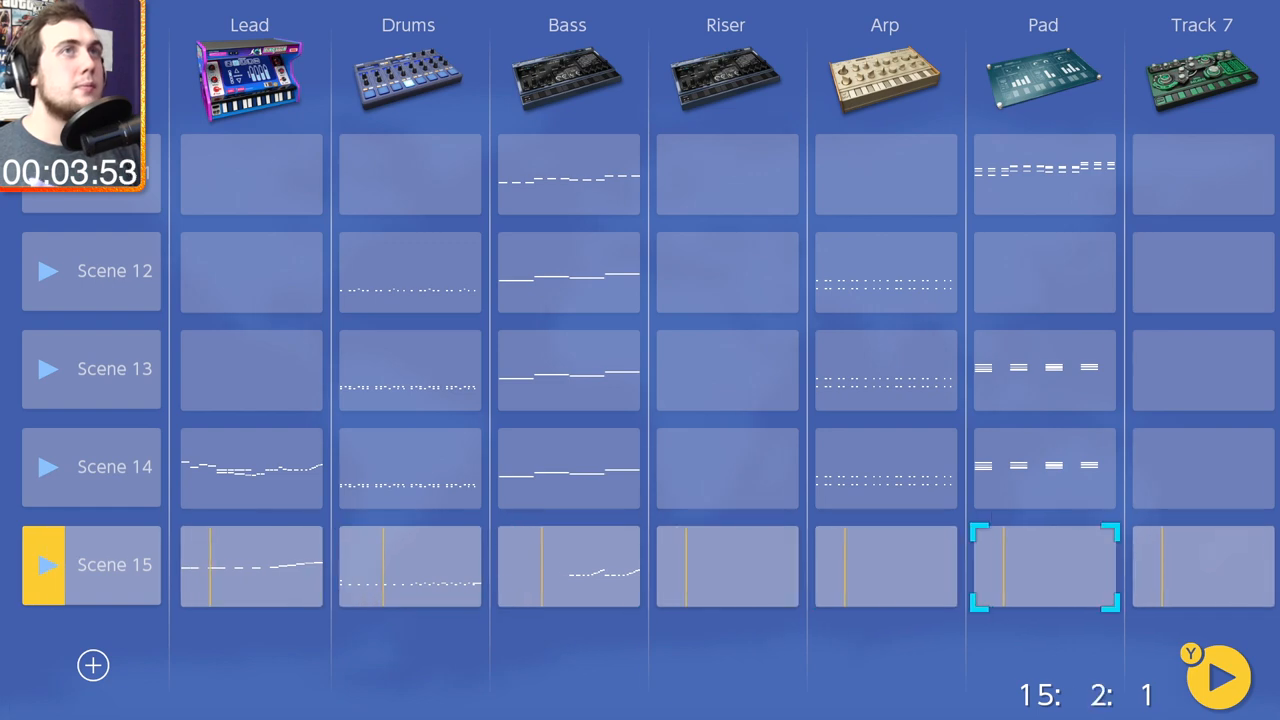
pyautogui.doubleClick(1043, 567)
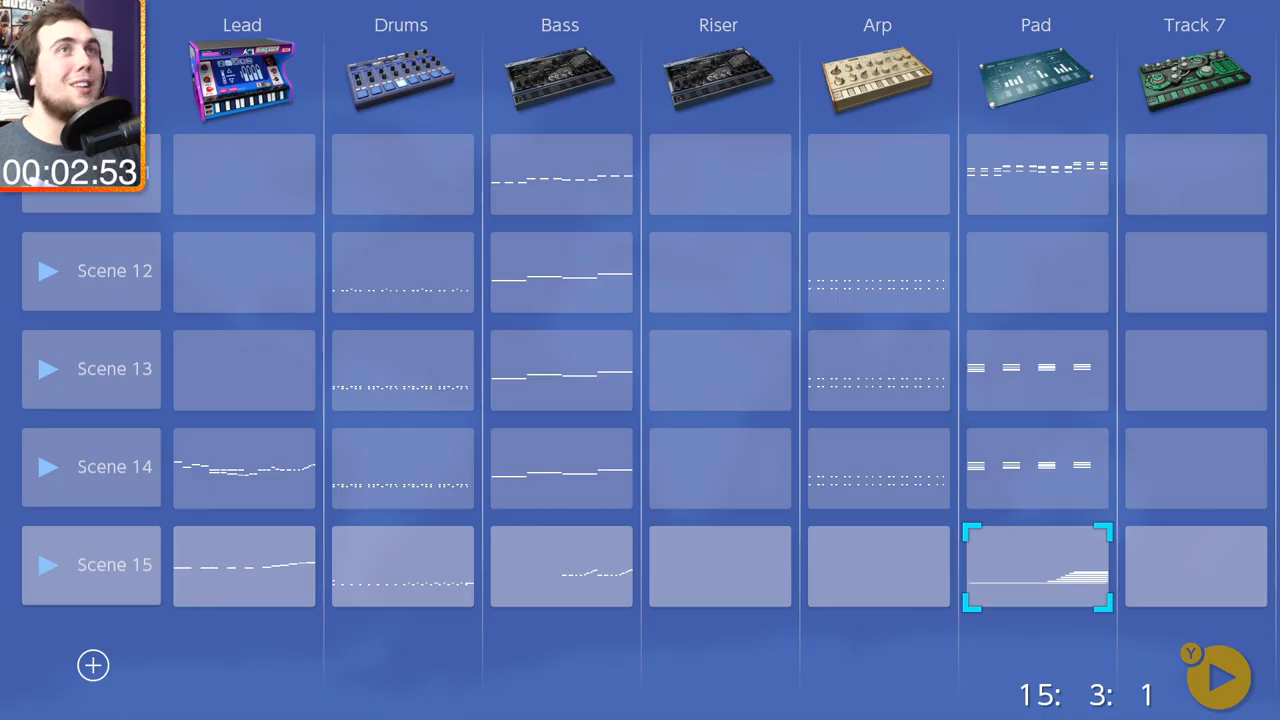
pyautogui.doubleClick(1018, 565)
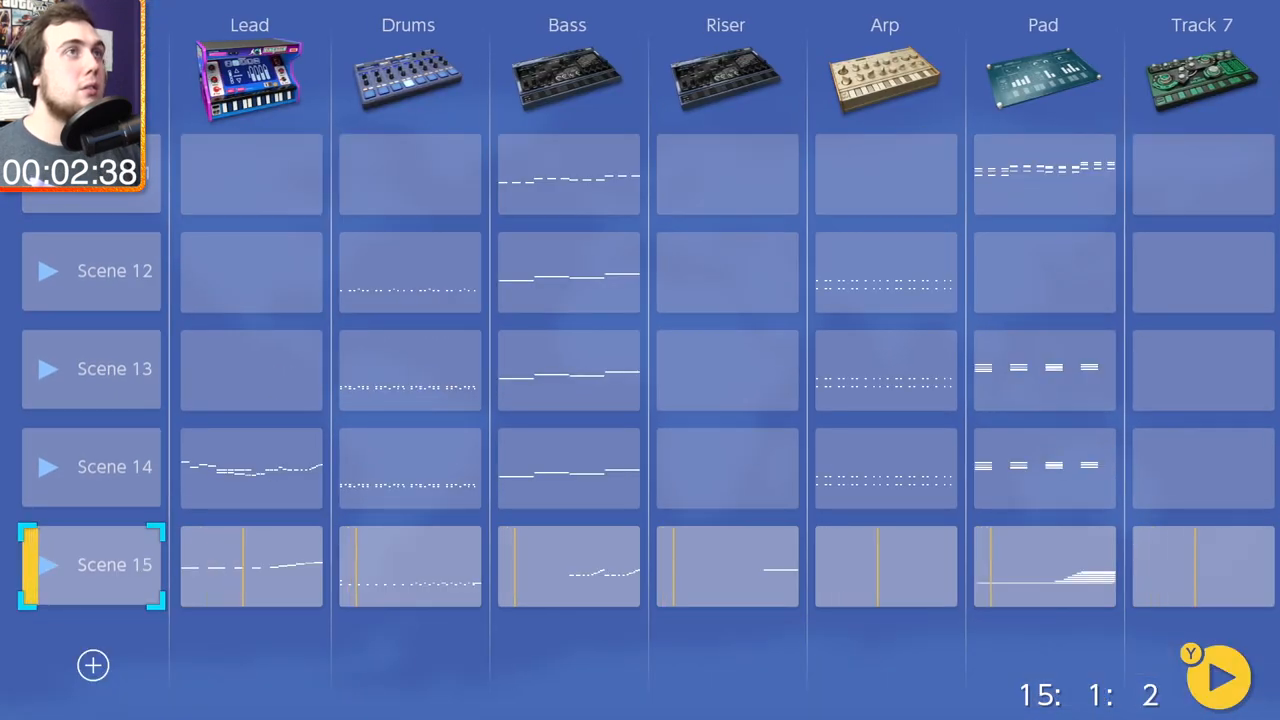
# Step: Add scene 16 with the + button and open its Scene Settings
pyautogui.click(45, 566)
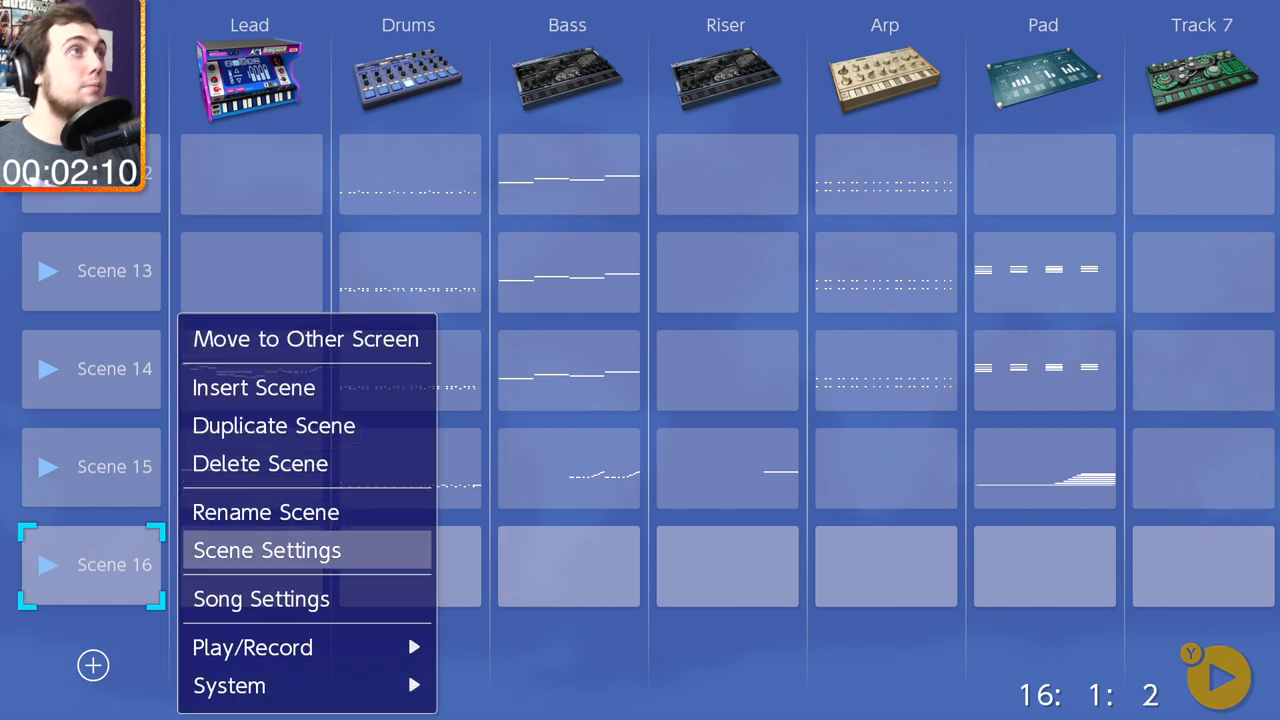
pyautogui.click(266, 550)
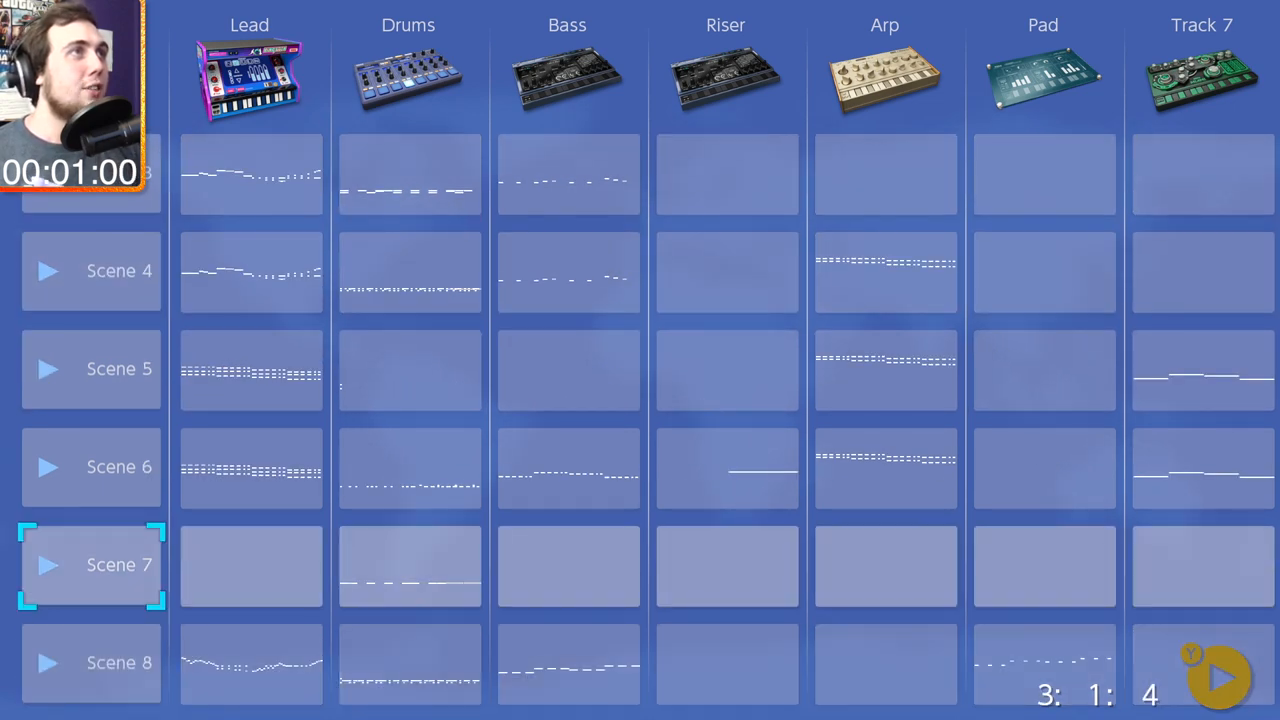
# Step: Scroll to scene 7 and open its Riser part showing the long held note
pyautogui.scroll(-3)
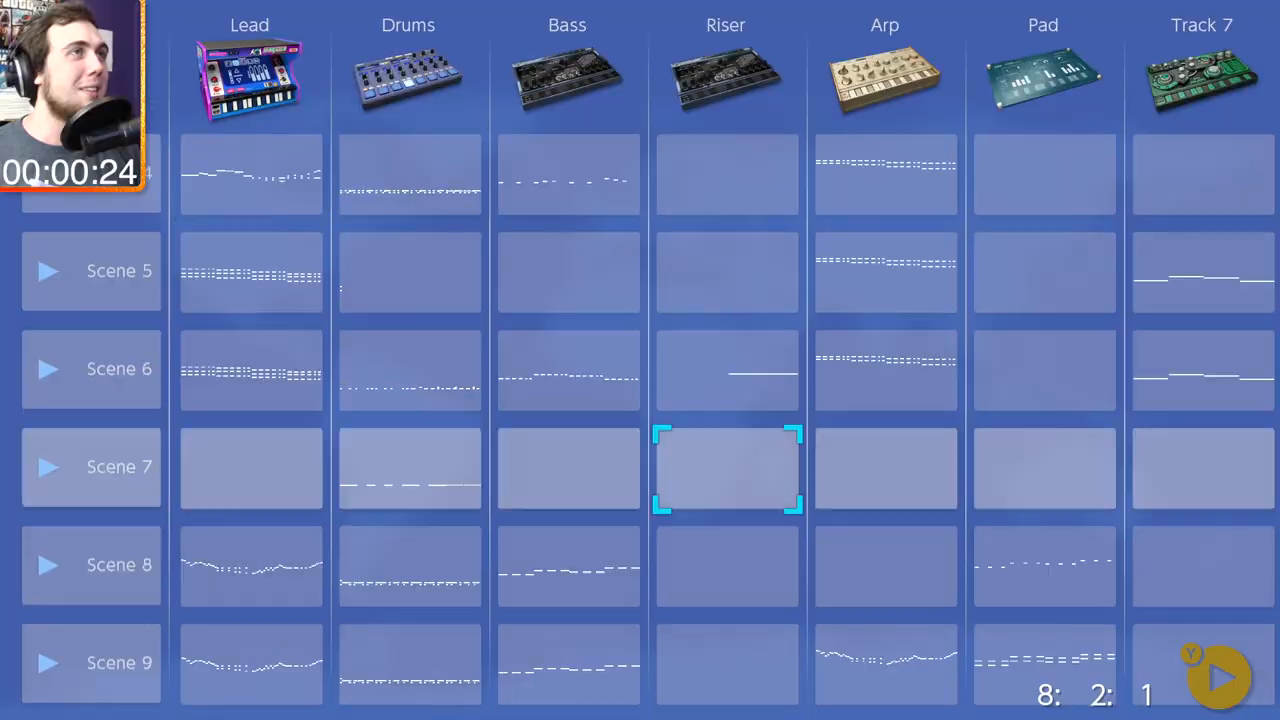
pyautogui.doubleClick(727, 474)
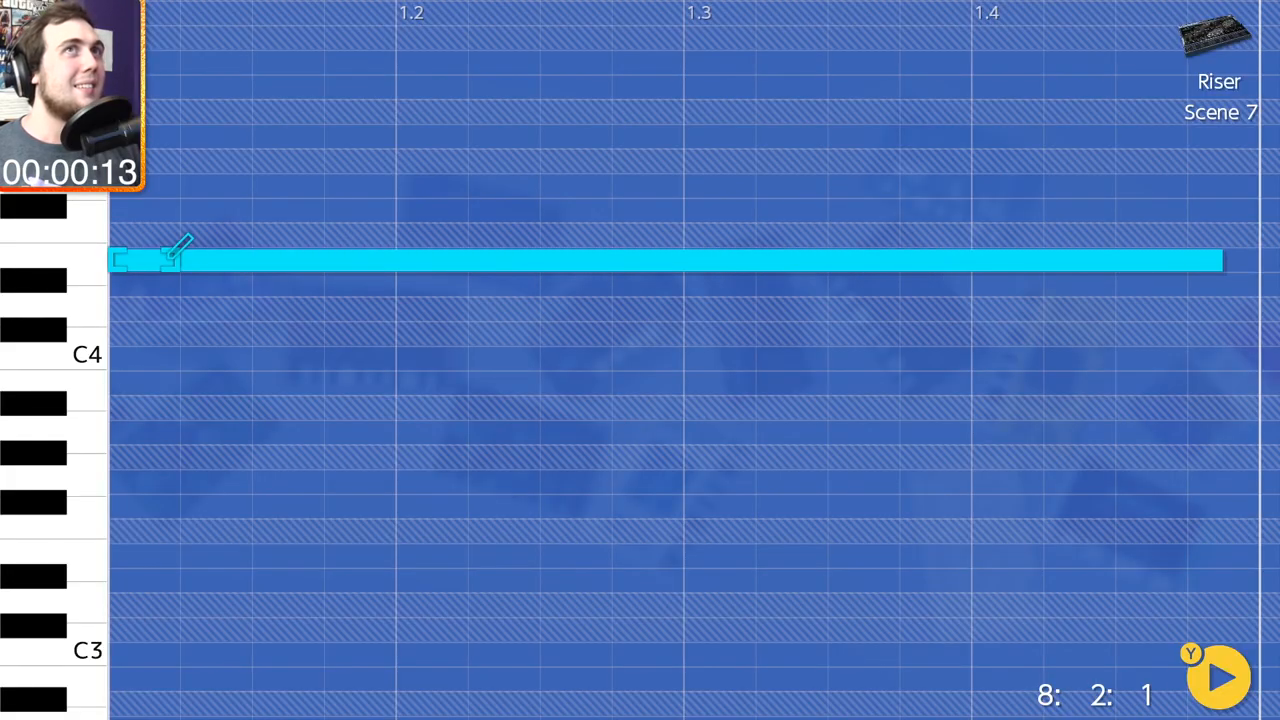